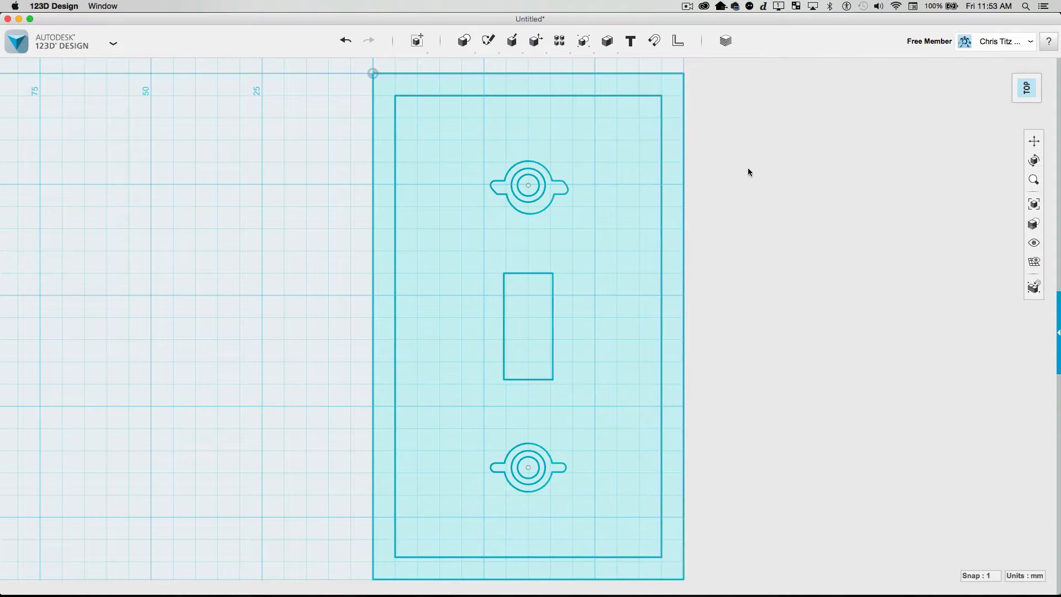
{"action": "mouse_move", "coordinate": [1034, 181]}
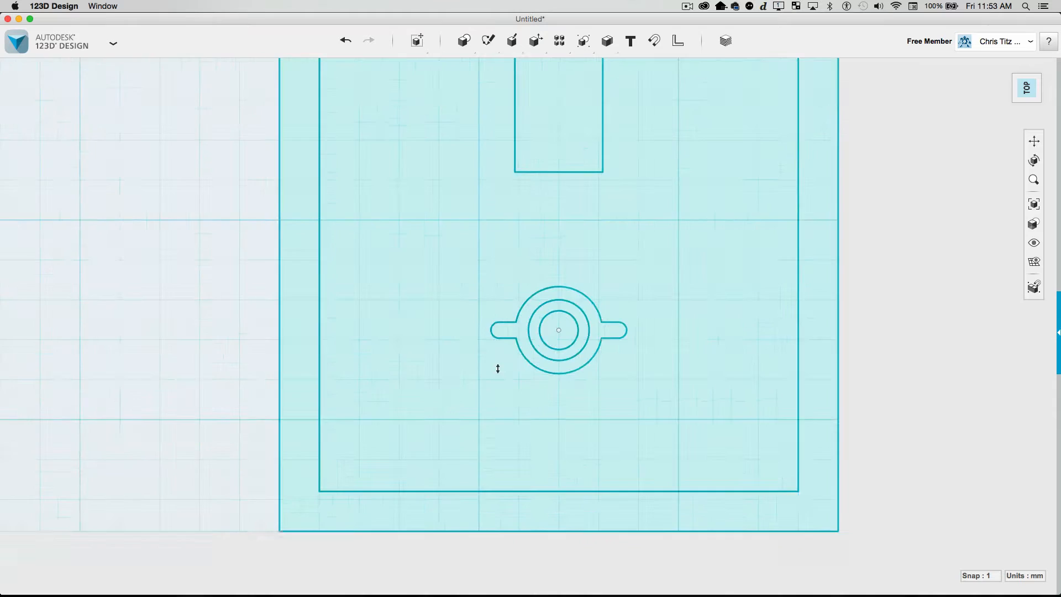
- Set the plate drawing's width and save it as a new SVG named lightswitch.svg
{"action": "scroll", "scroll_direction": "down", "scroll_amount": 3}
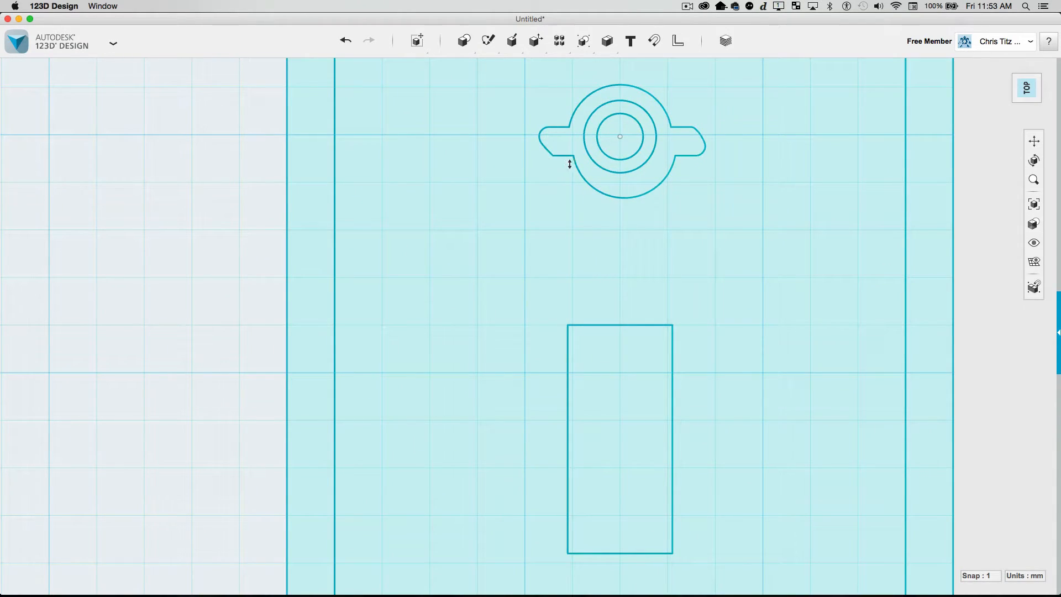
{"action": "mouse_move", "coordinate": [726, 151]}
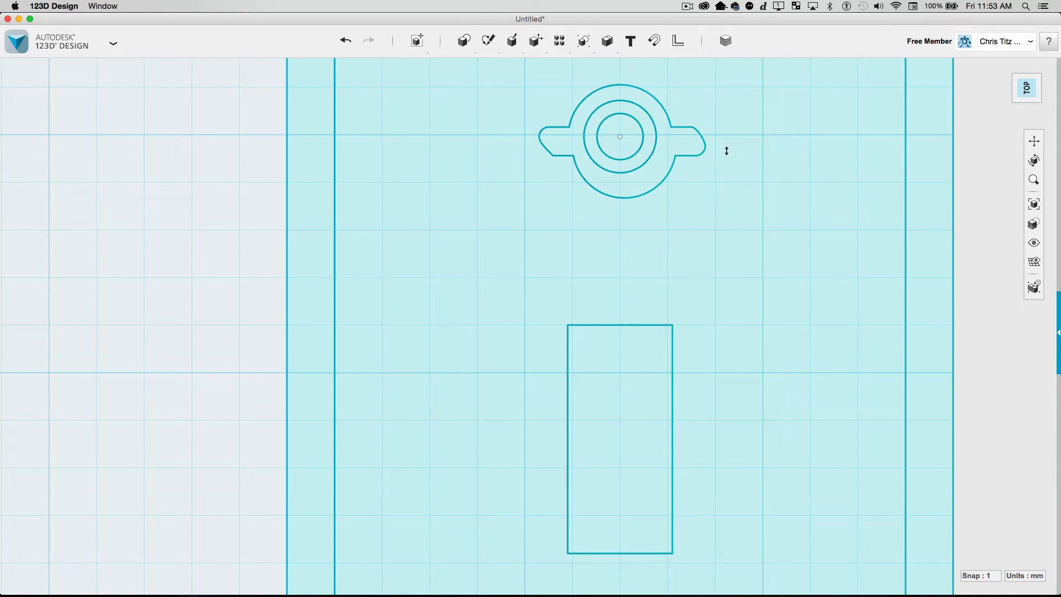
{"action": "mouse_move", "coordinate": [666, 125]}
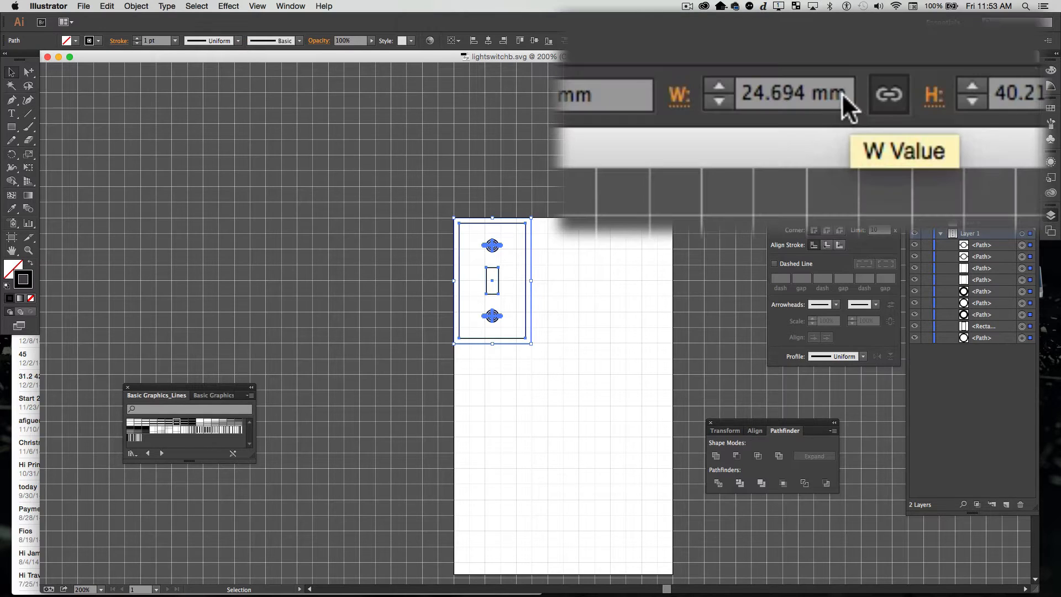
{"action": "left_click", "coordinate": [778, 93]}
{"action": "type", "text": "246.94"}
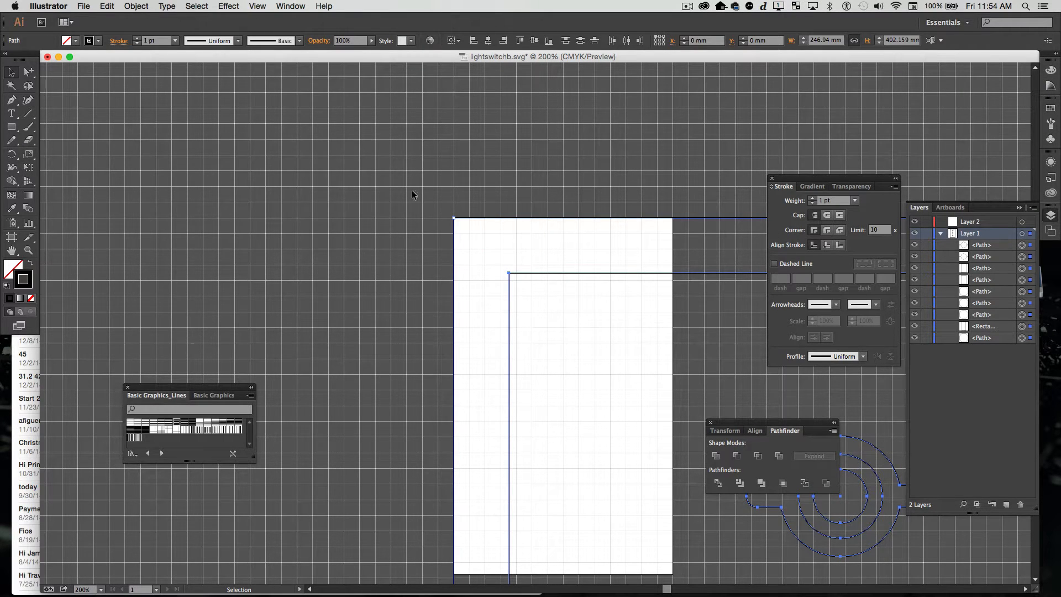
{"action": "left_click", "coordinate": [83, 6]}
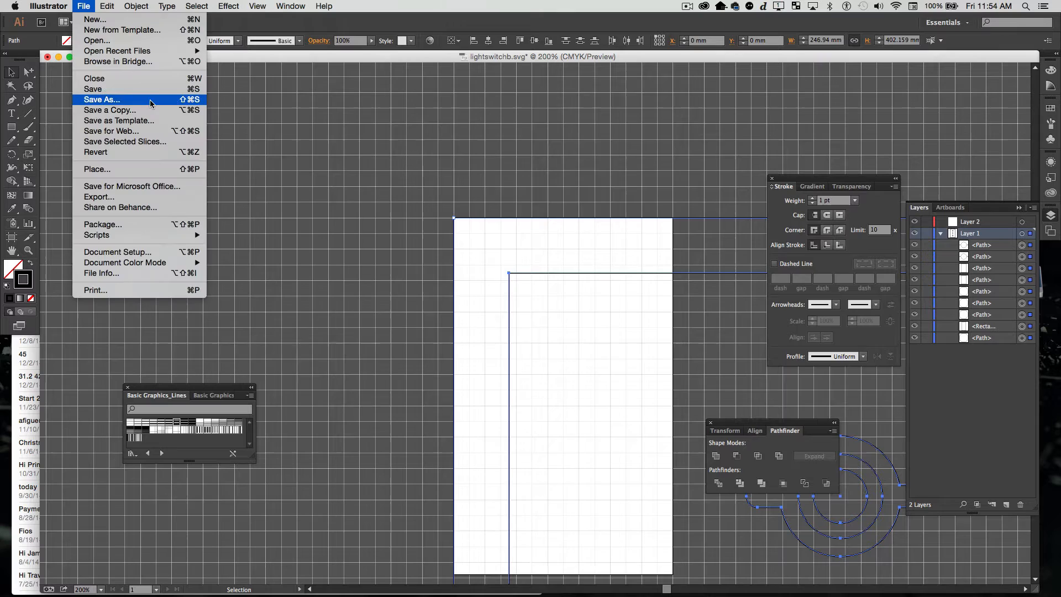
{"action": "left_click", "coordinate": [101, 99]}
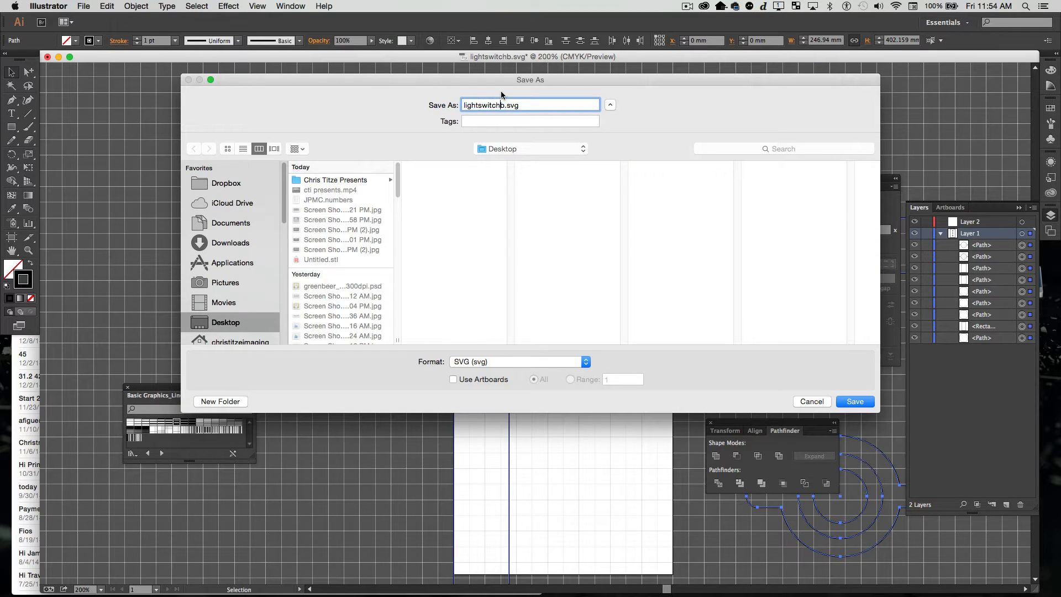
{"action": "key", "text": "Backspace"}
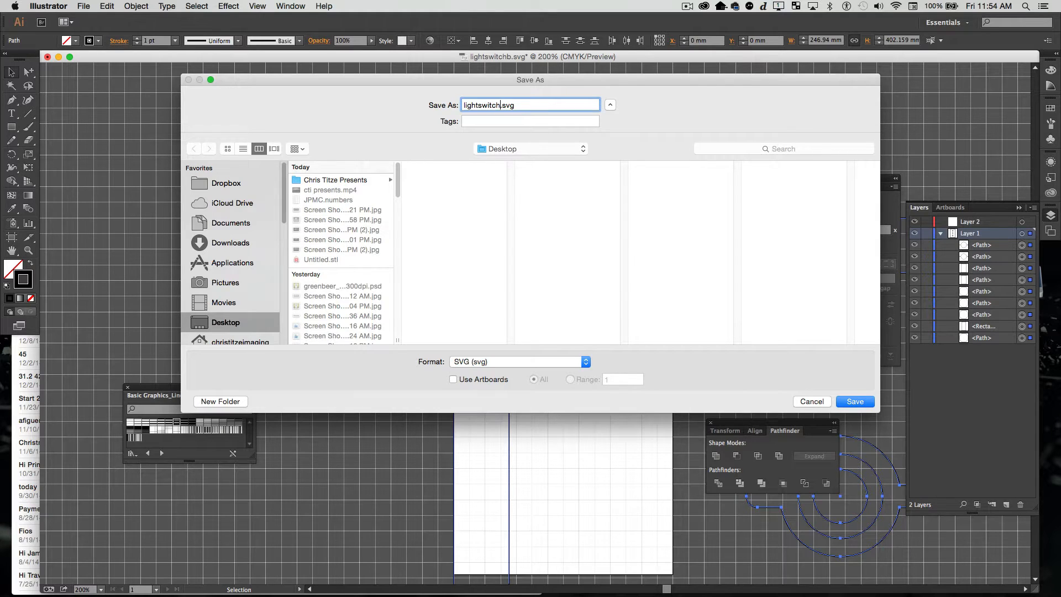
{"action": "left_click", "coordinate": [855, 401]}
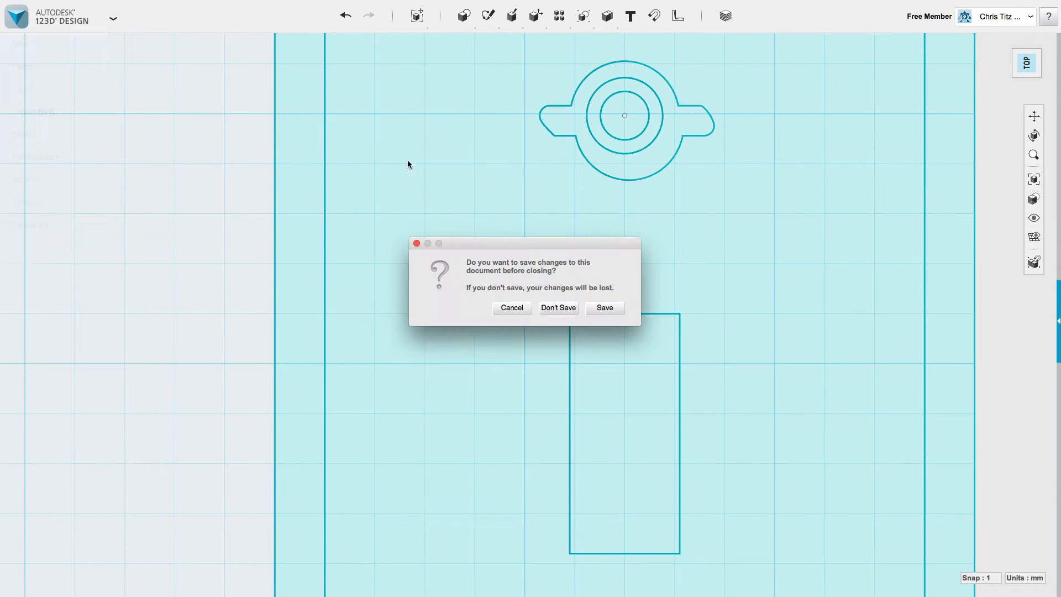
- Discard the old design and import lightswitch.svg as a sketch into a fresh design
{"action": "left_click", "coordinate": [557, 308]}
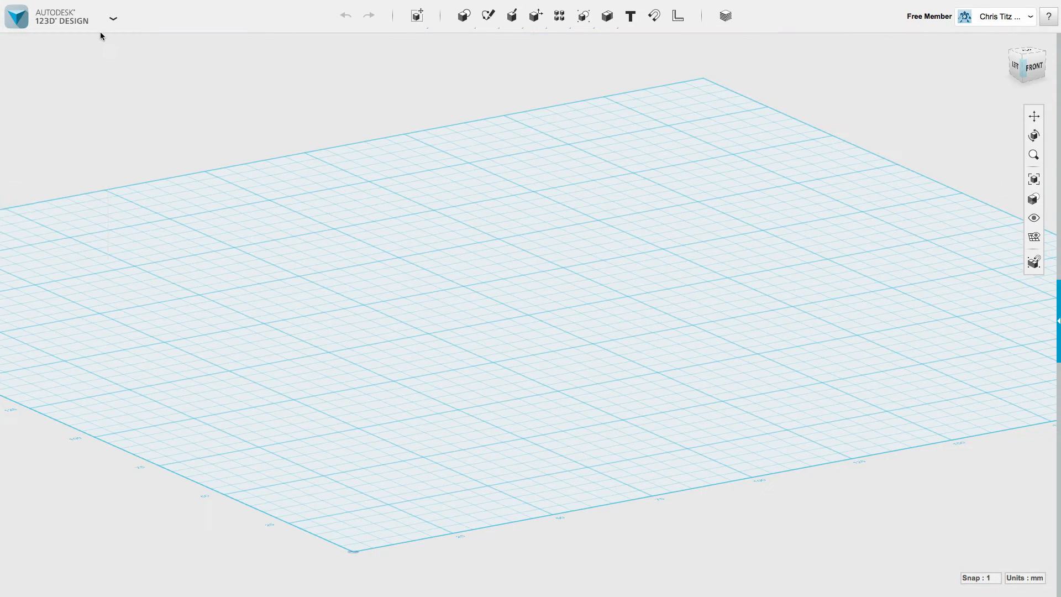
{"action": "left_click", "coordinate": [112, 19]}
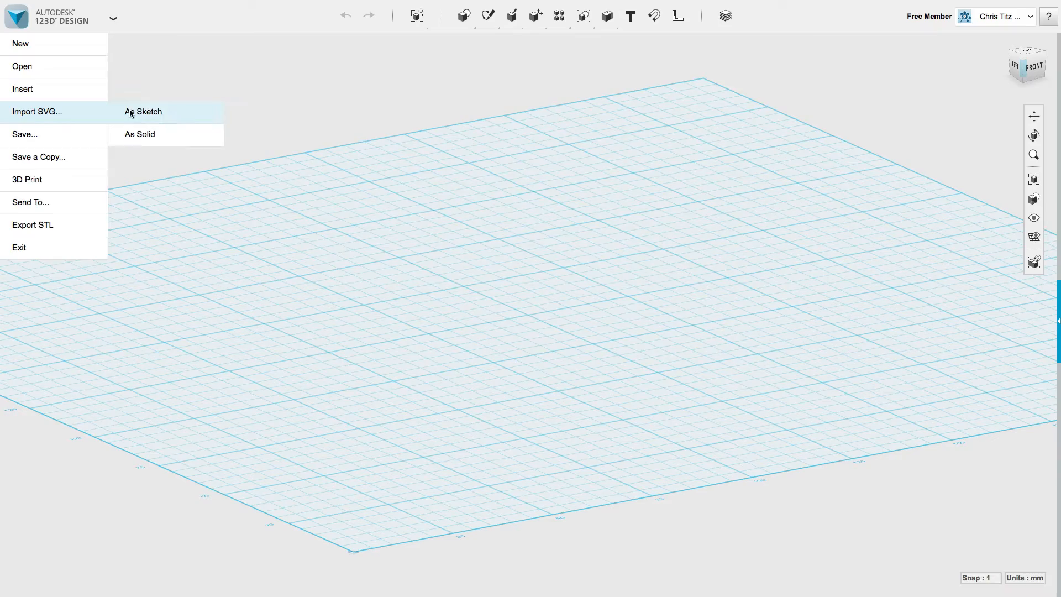
{"action": "left_click", "coordinate": [143, 112]}
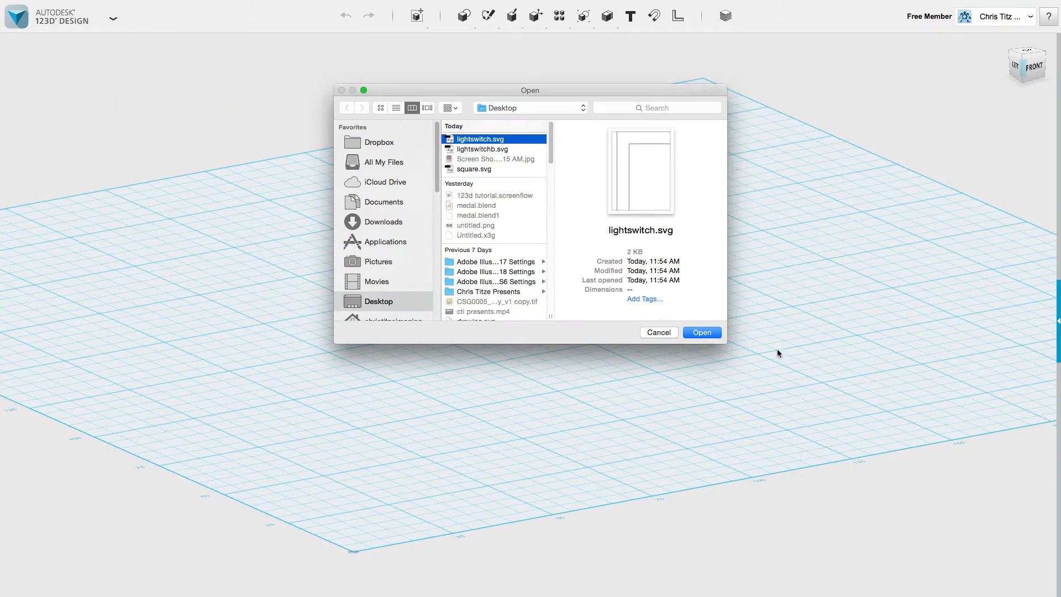
{"action": "left_click", "coordinate": [700, 333]}
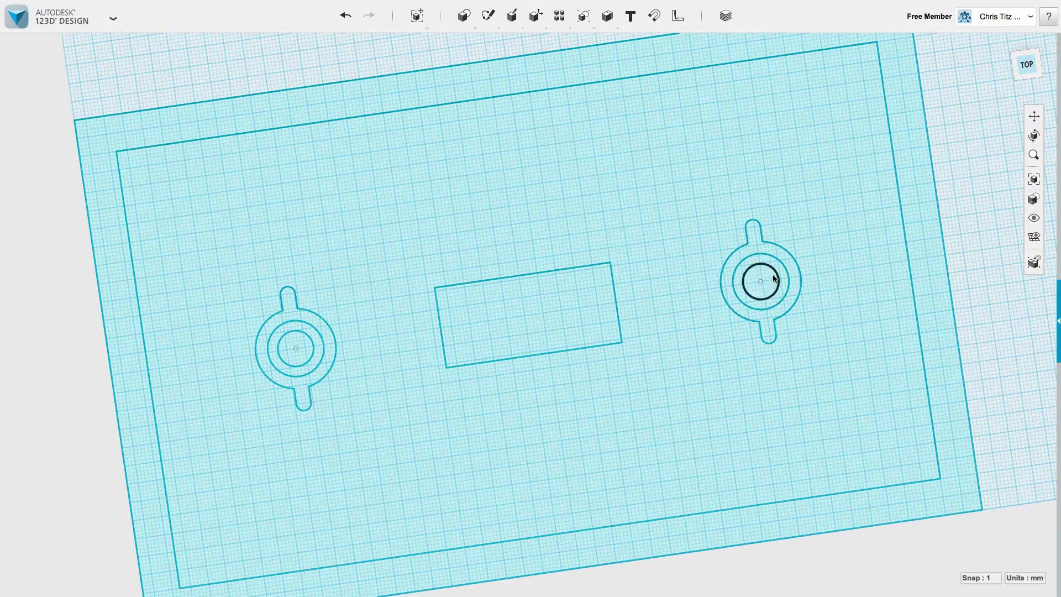
{"action": "left_click", "coordinate": [760, 282]}
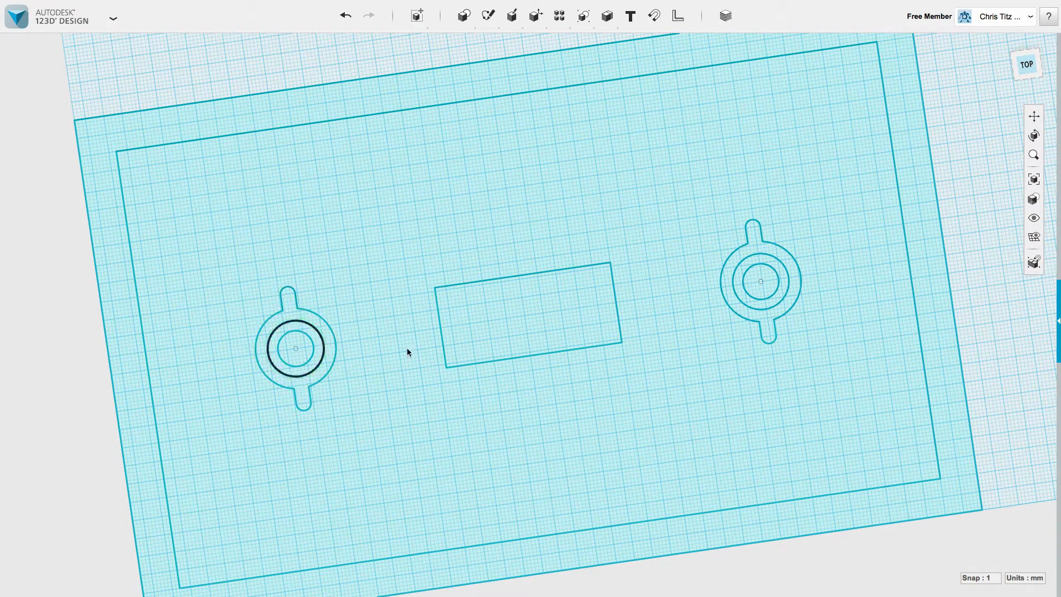
{"action": "left_click_drag", "start_coordinate": [406, 351], "coordinate": [571, 497]}
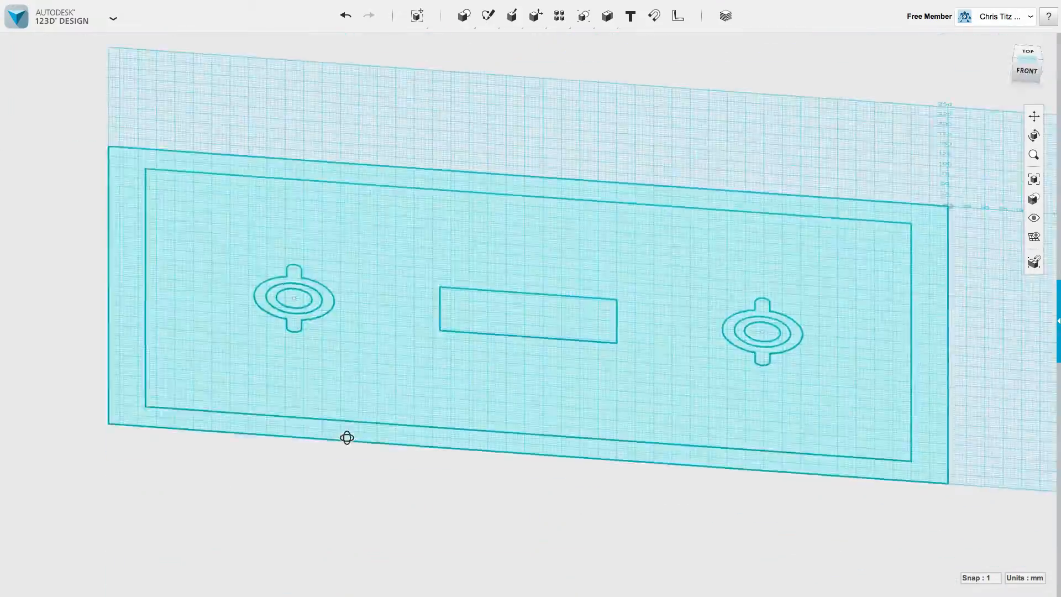
- Import the plate as a solid and scale it uniformly by a factor of 0.1
{"action": "left_click_drag", "start_coordinate": [346, 438], "coordinate": [378, 495]}
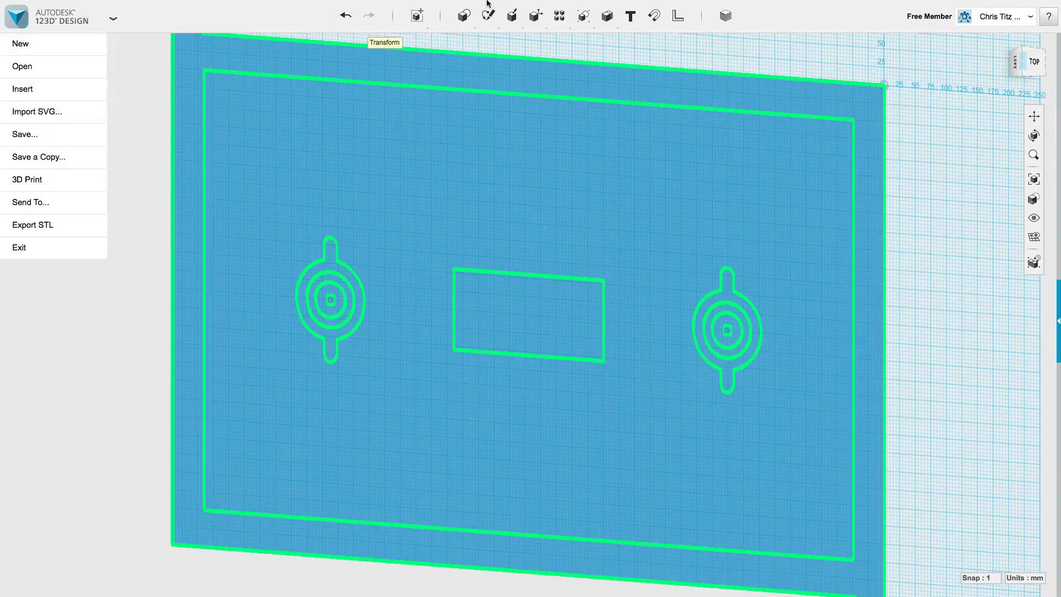
{"action": "mouse_move", "coordinate": [436, 41]}
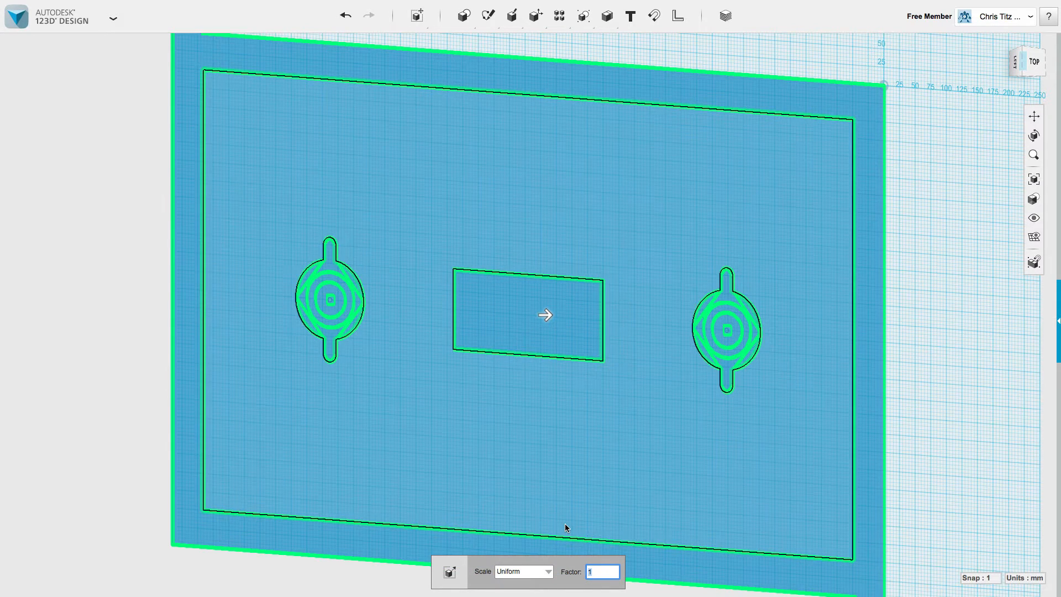
{"action": "type", "text": "0.1"}
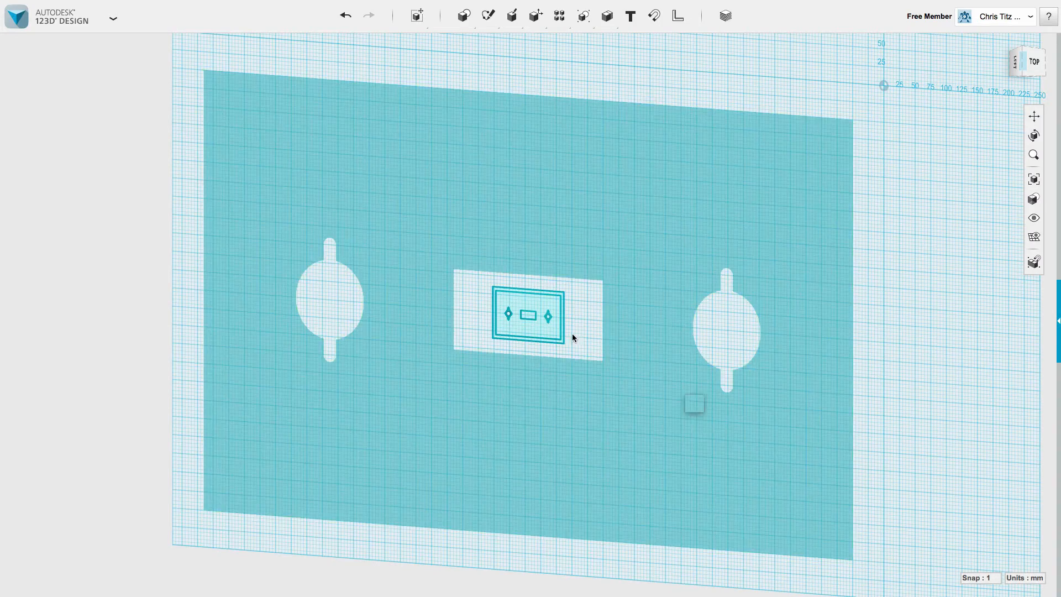
{"action": "left_click_drag", "start_coordinate": [572, 338], "coordinate": [564, 363]}
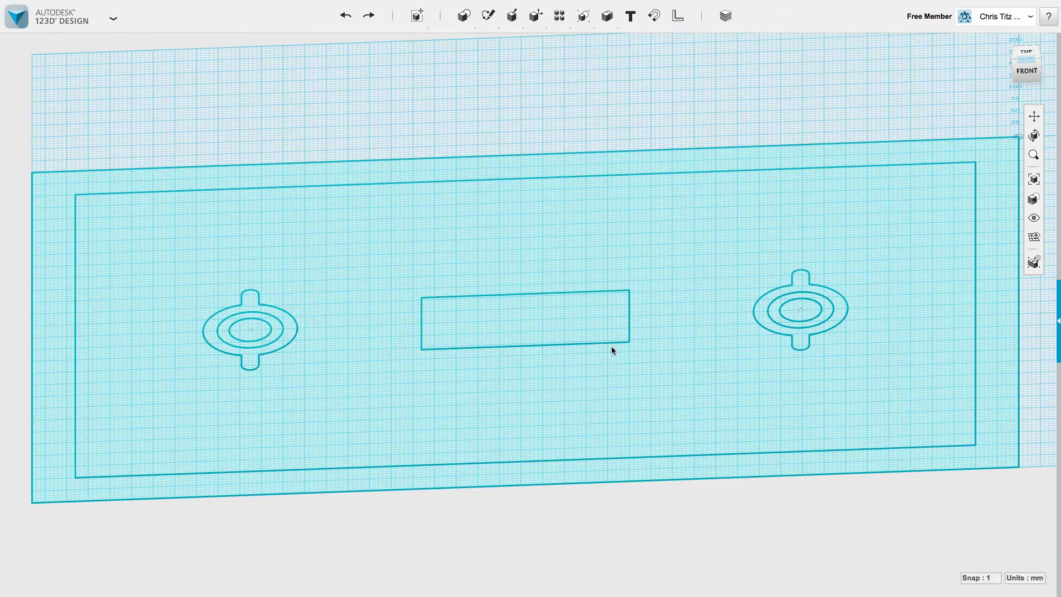
{"action": "mouse_move", "coordinate": [995, 117]}
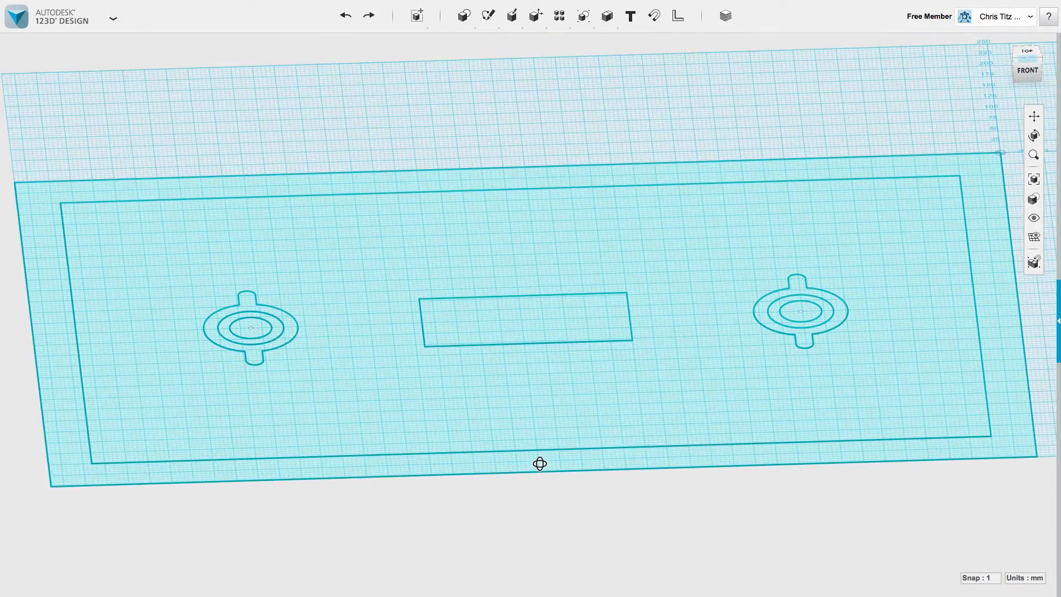
- Extrude the plate and boss ring profiles into a thin solid with the slot cut through
{"action": "left_click", "coordinate": [526, 318]}
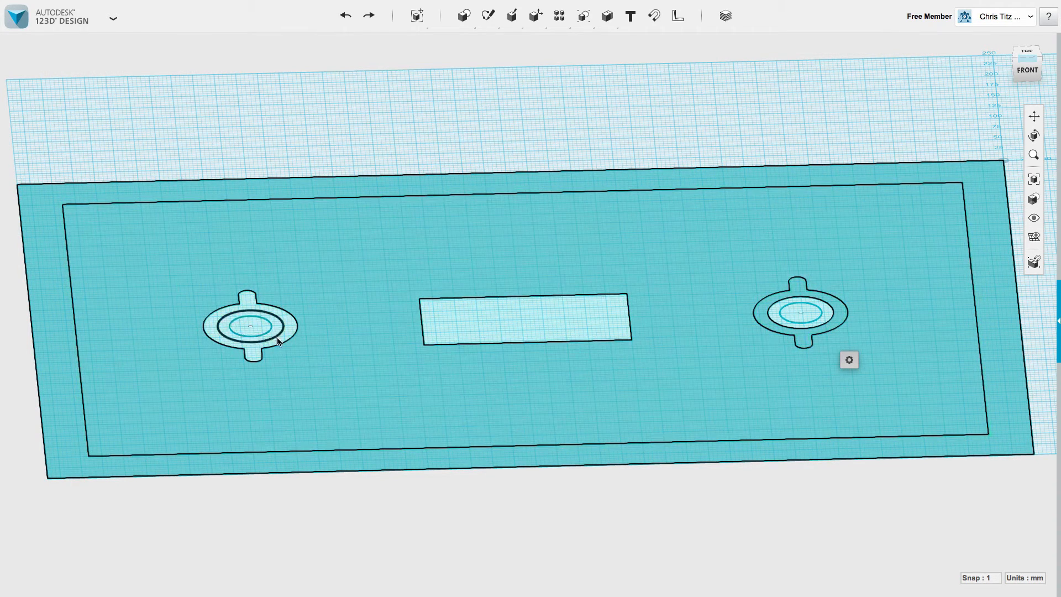
{"action": "left_click", "coordinate": [251, 326]}
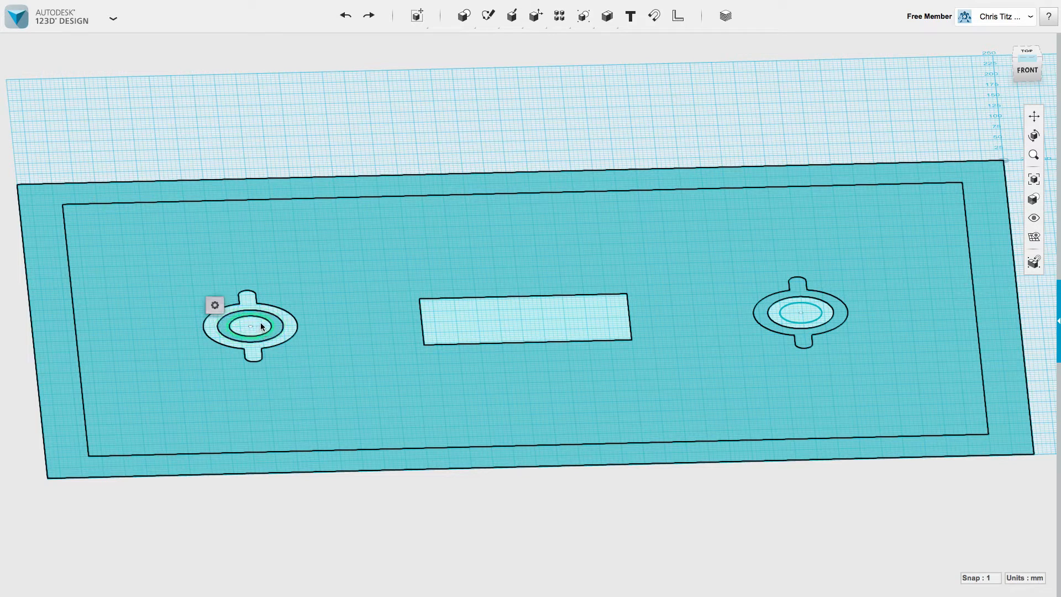
{"action": "left_click", "coordinate": [802, 312]}
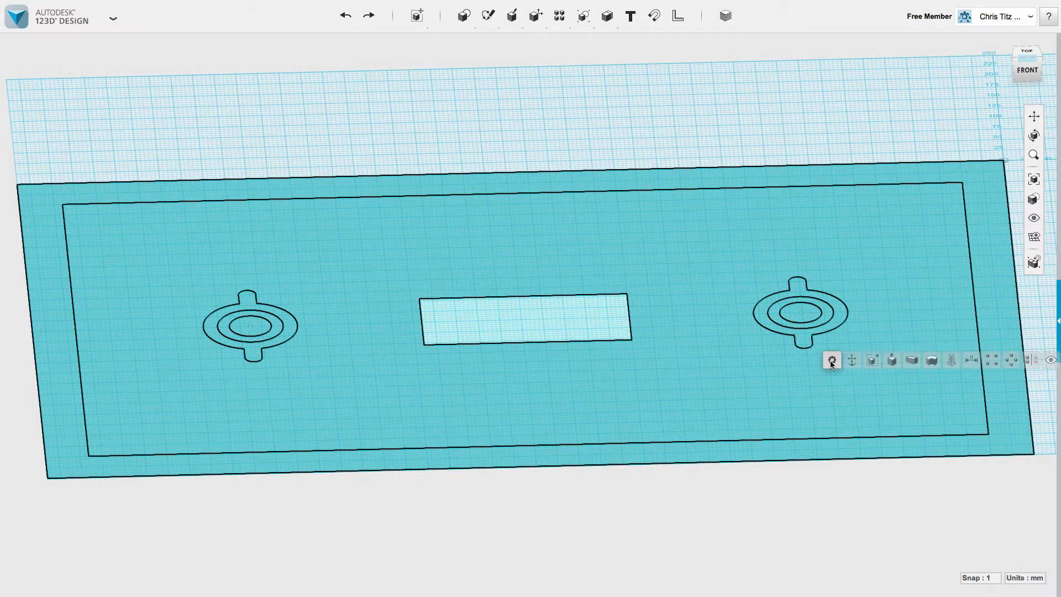
{"action": "left_click", "coordinate": [892, 359]}
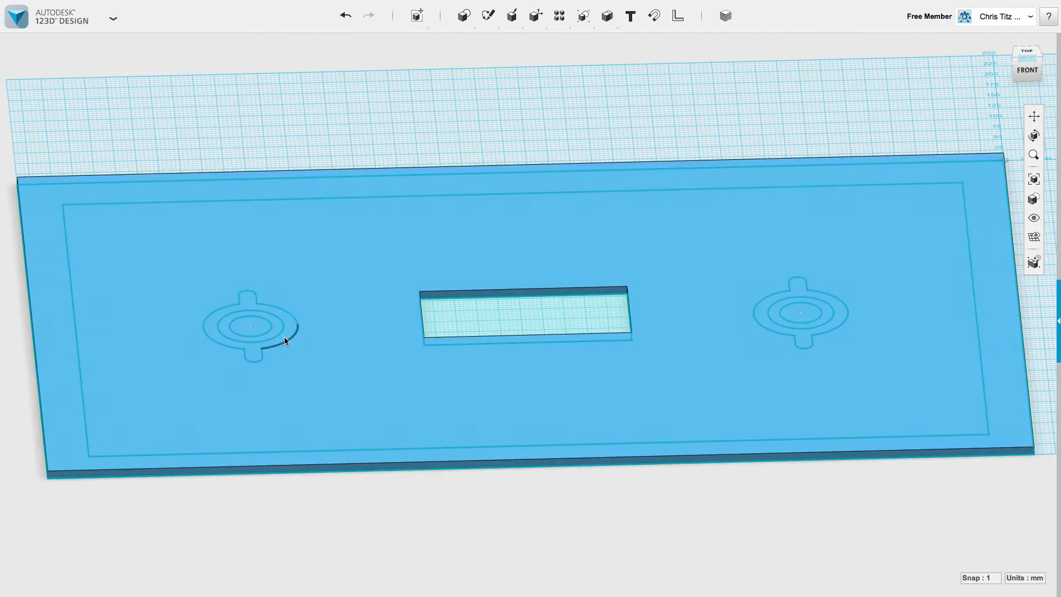
- Hide the plate solid and extrude both screw boss outer outlines into raised solids
{"action": "left_click", "coordinate": [1033, 217]}
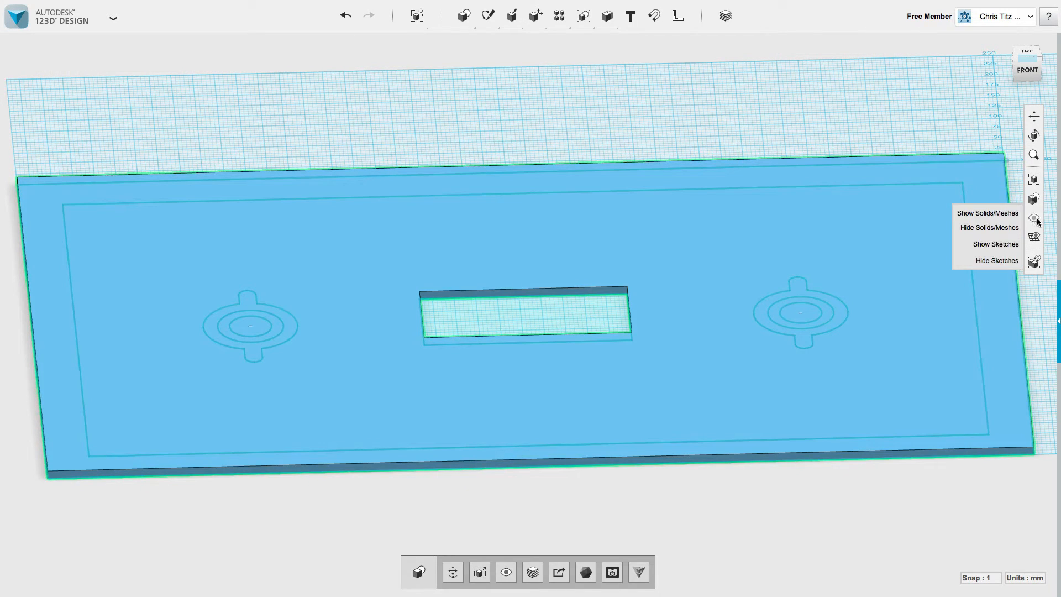
{"action": "left_click", "coordinate": [988, 228]}
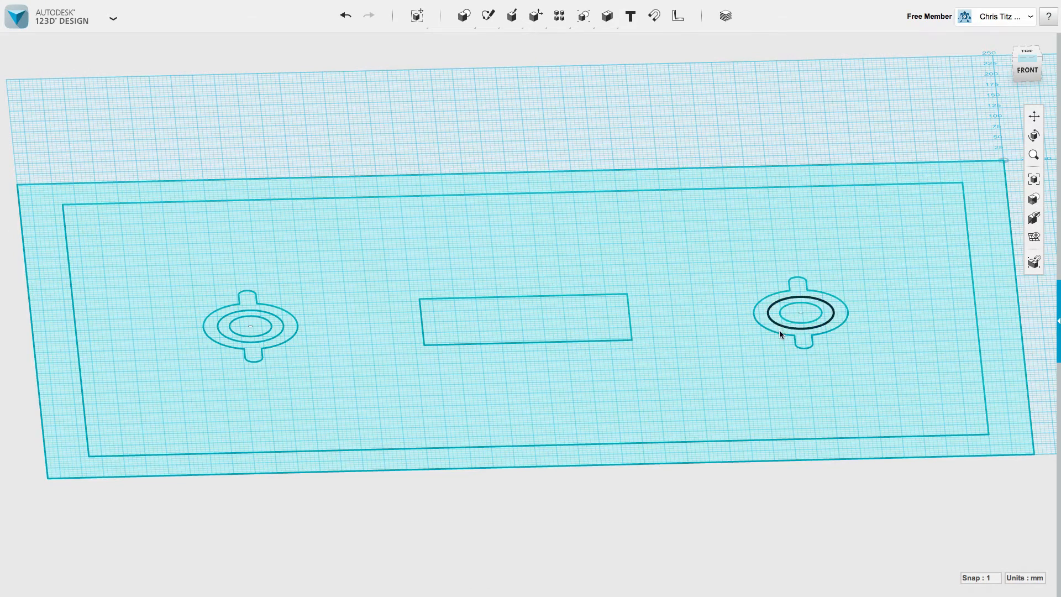
{"action": "left_click", "coordinate": [798, 314]}
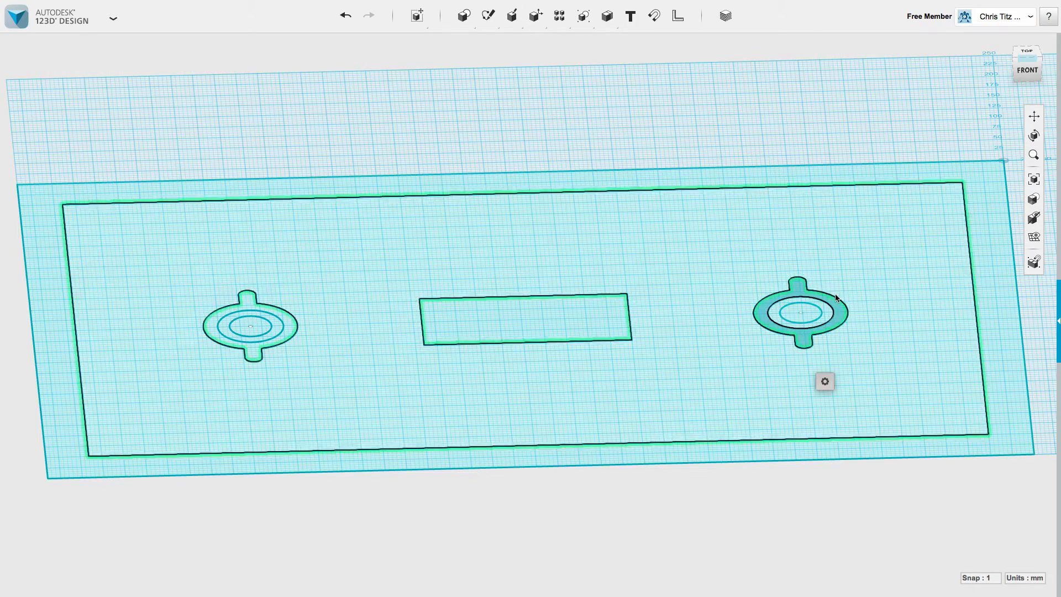
{"action": "left_click", "coordinate": [799, 313]}
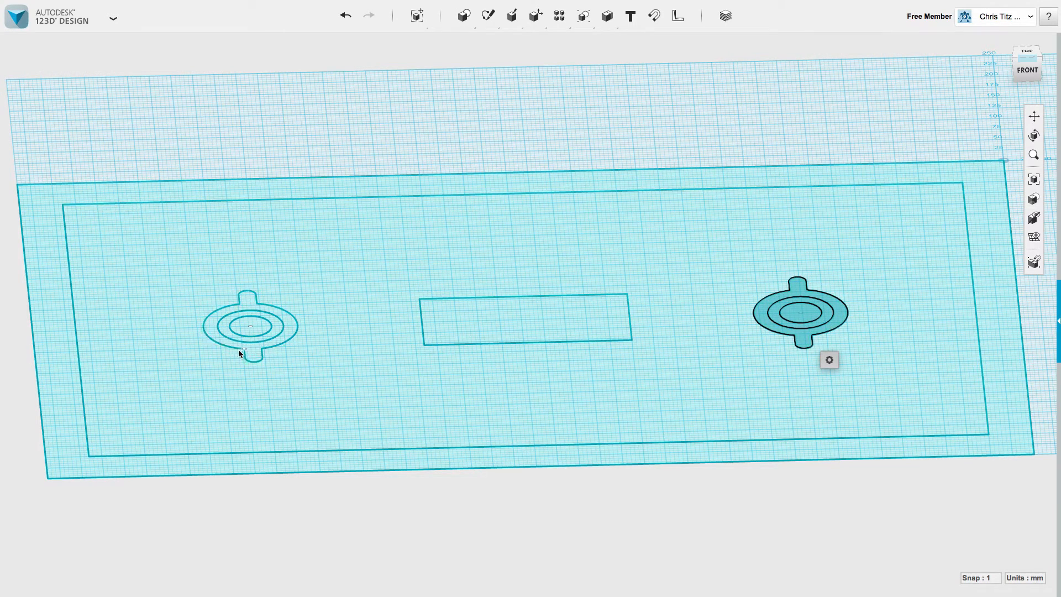
{"action": "left_click", "coordinate": [250, 326]}
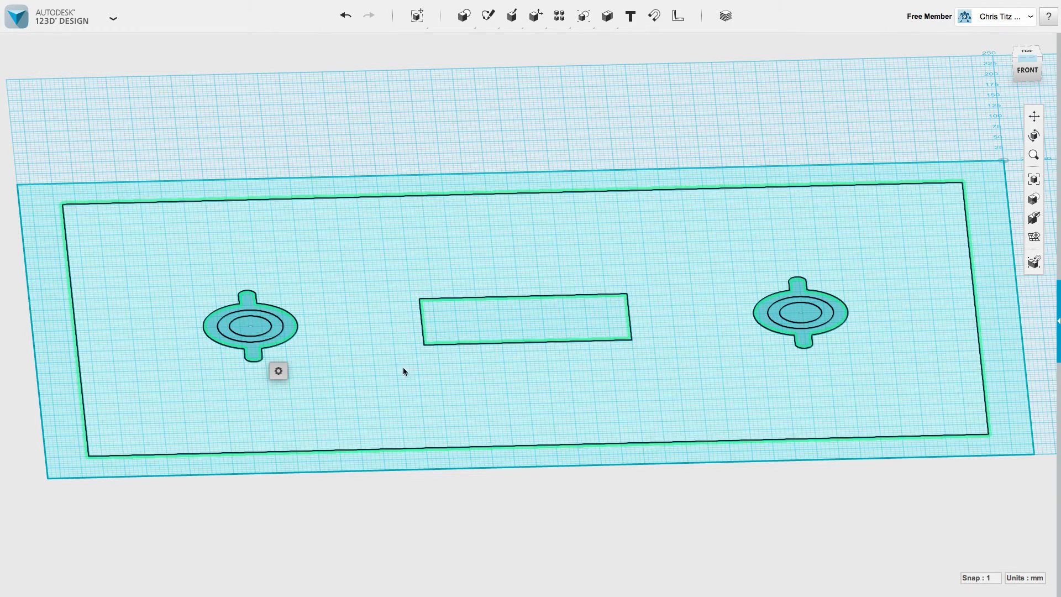
{"action": "left_click", "coordinate": [278, 371]}
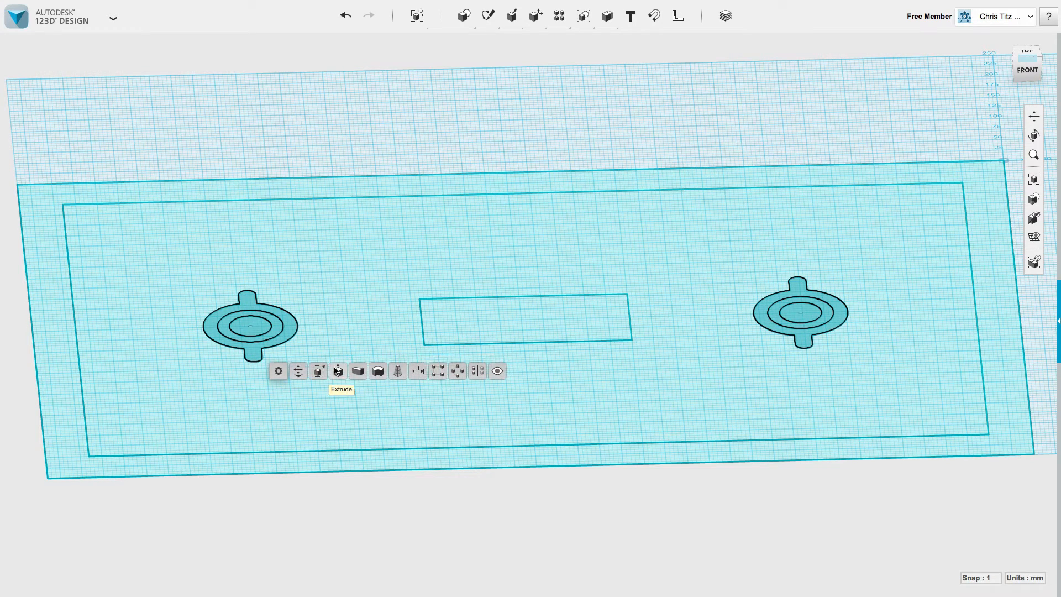
{"action": "left_click", "coordinate": [338, 371]}
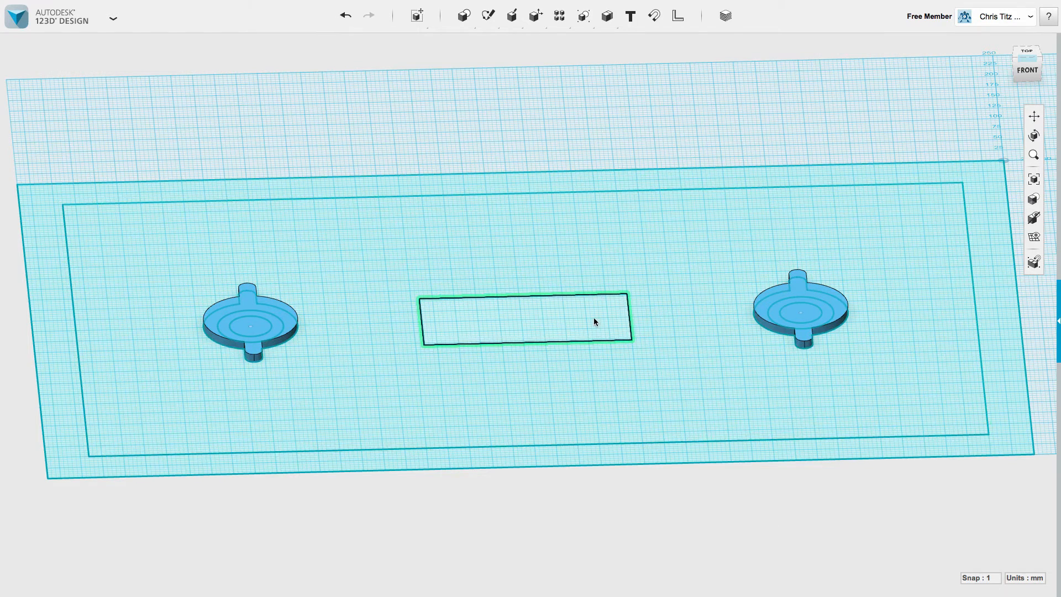
- Extrude the centre slot rectangle into a raised block
{"action": "left_click", "coordinate": [526, 321]}
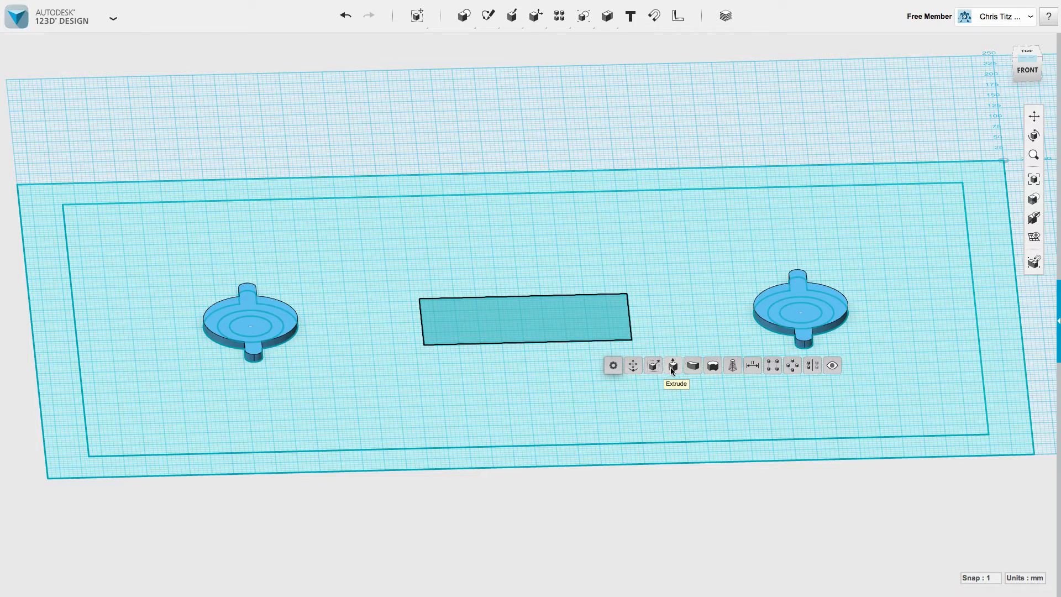
{"action": "left_click", "coordinate": [673, 366]}
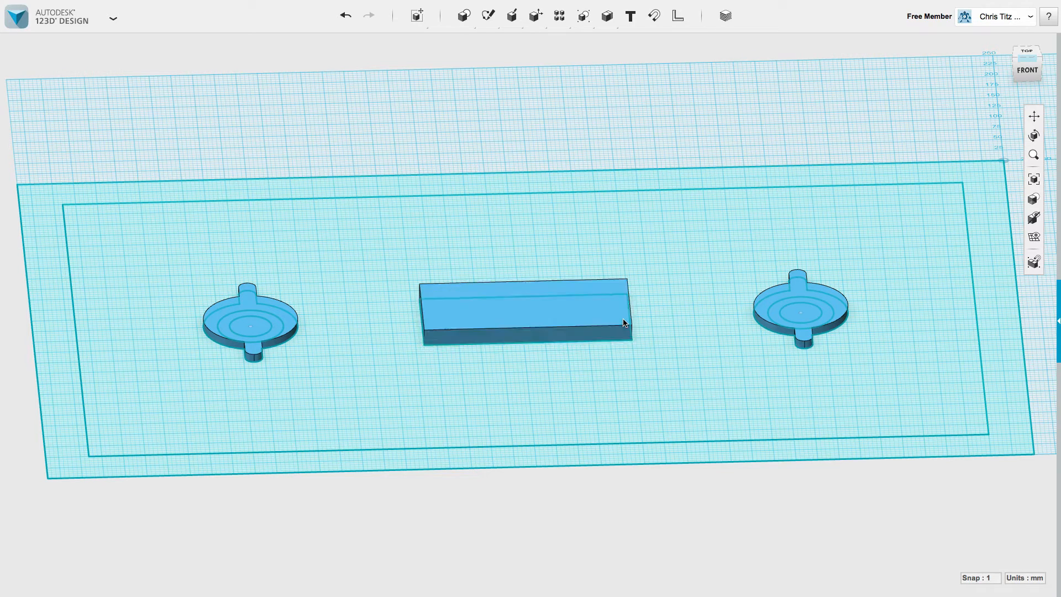
{"action": "left_click", "coordinate": [1033, 217]}
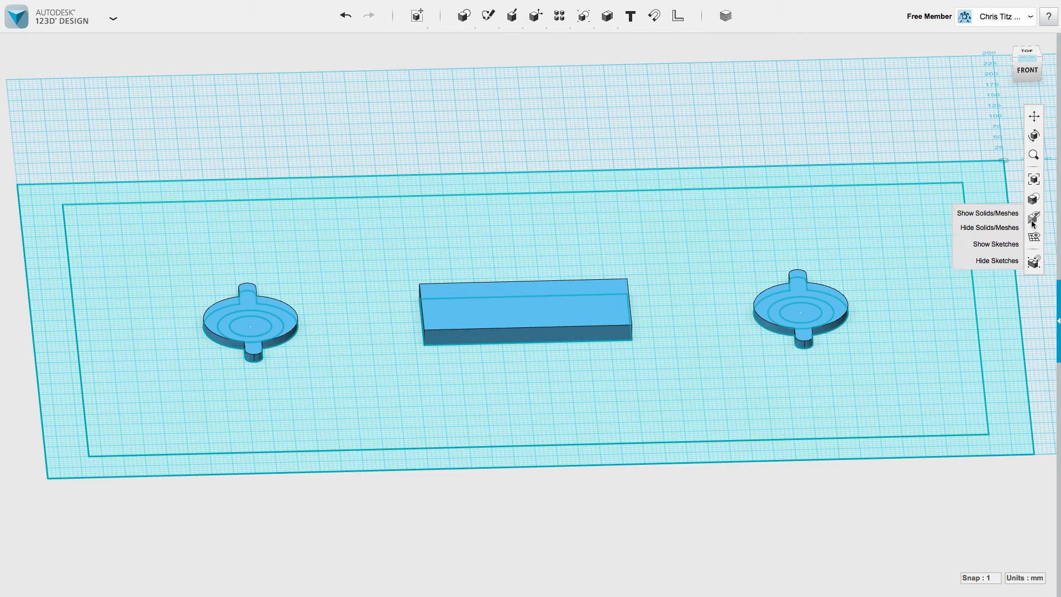
- Hide the solids and extrude both inner boss circles into cylinders, cancelling an accidental Scale
{"action": "left_click", "coordinate": [988, 227]}
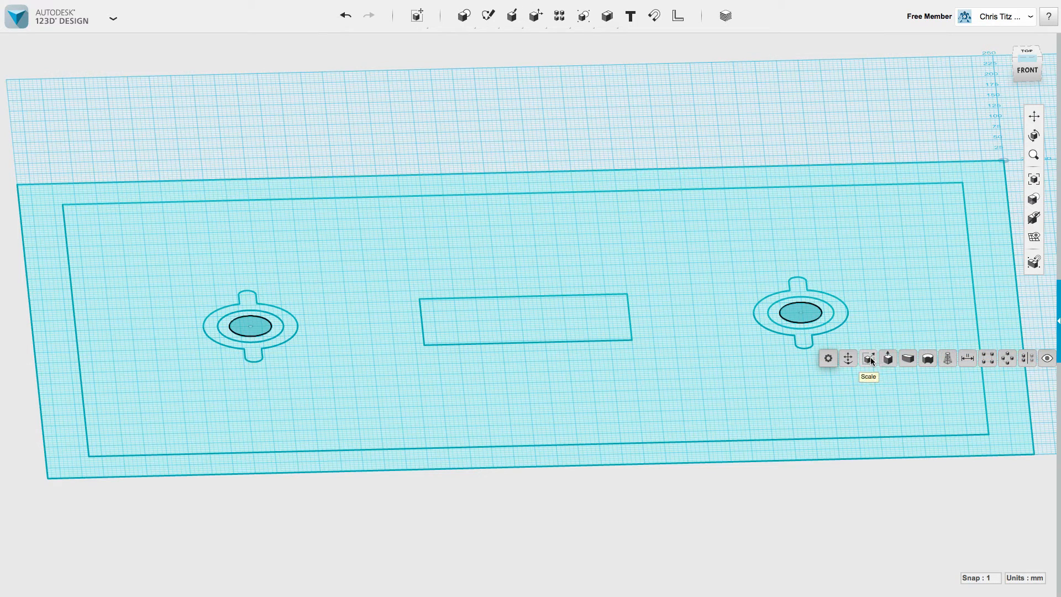
{"action": "left_click", "coordinate": [887, 358]}
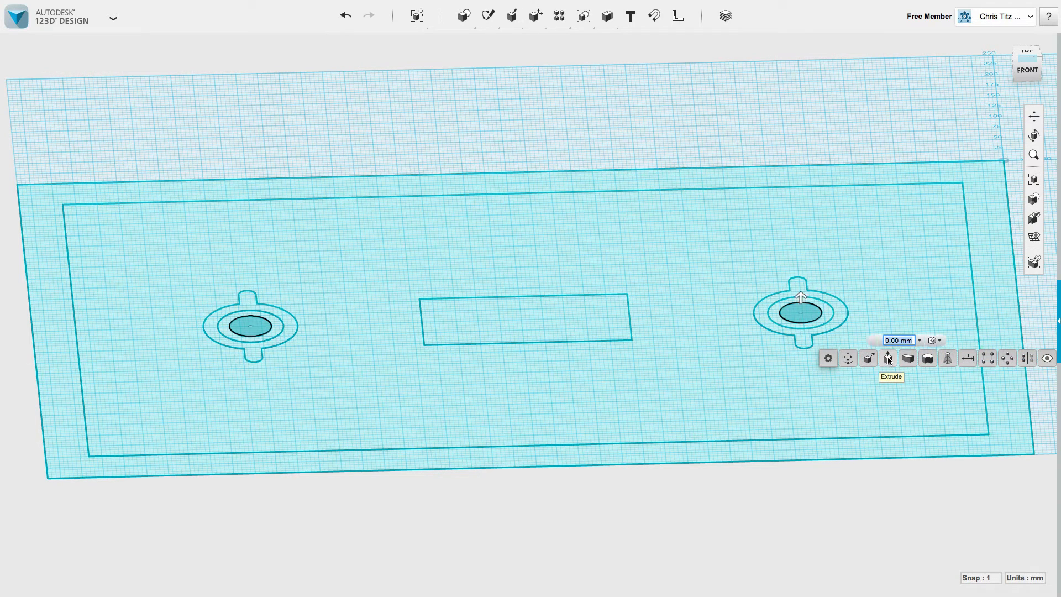
{"action": "left_click", "coordinate": [887, 358]}
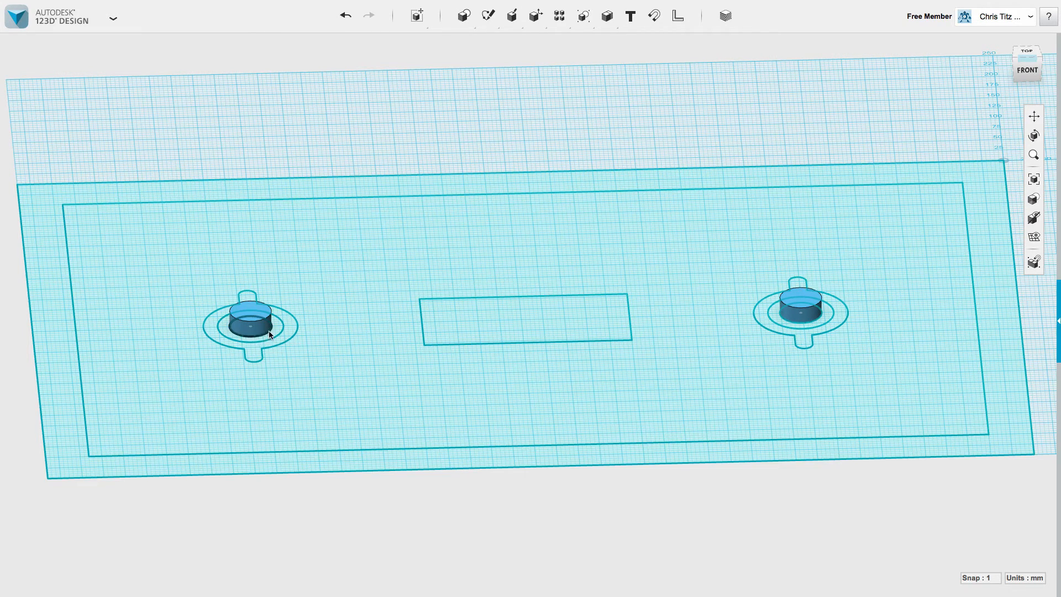
{"action": "left_click", "coordinate": [251, 325]}
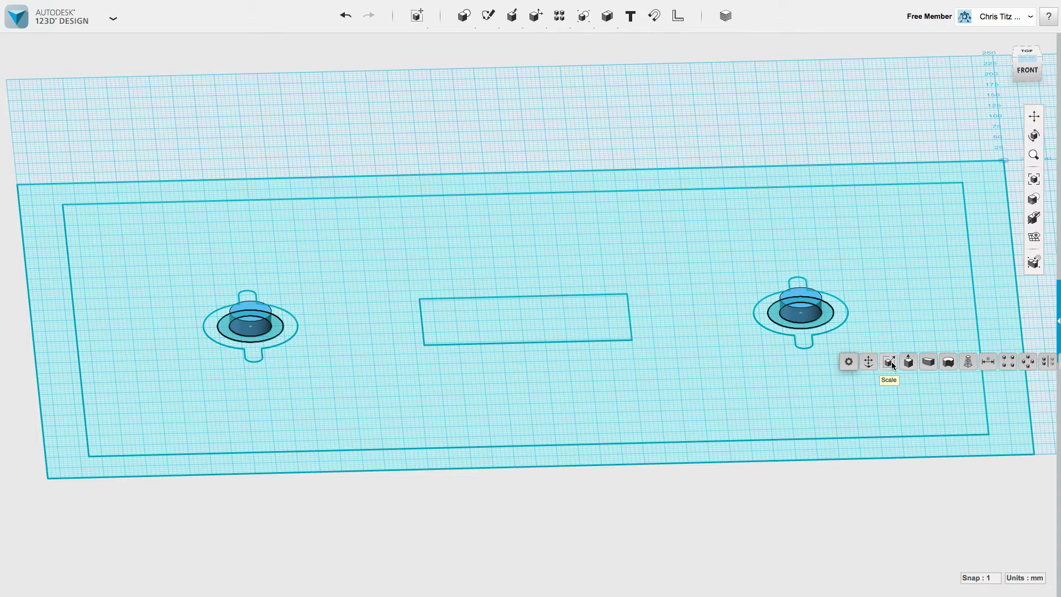
{"action": "left_click", "coordinate": [888, 362]}
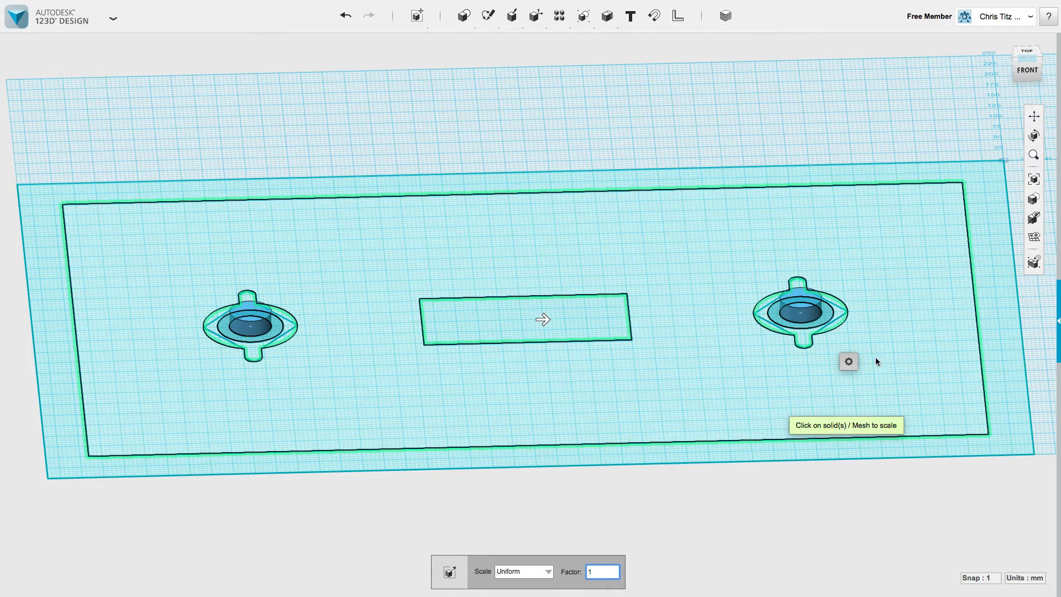
{"action": "left_click", "coordinate": [848, 361]}
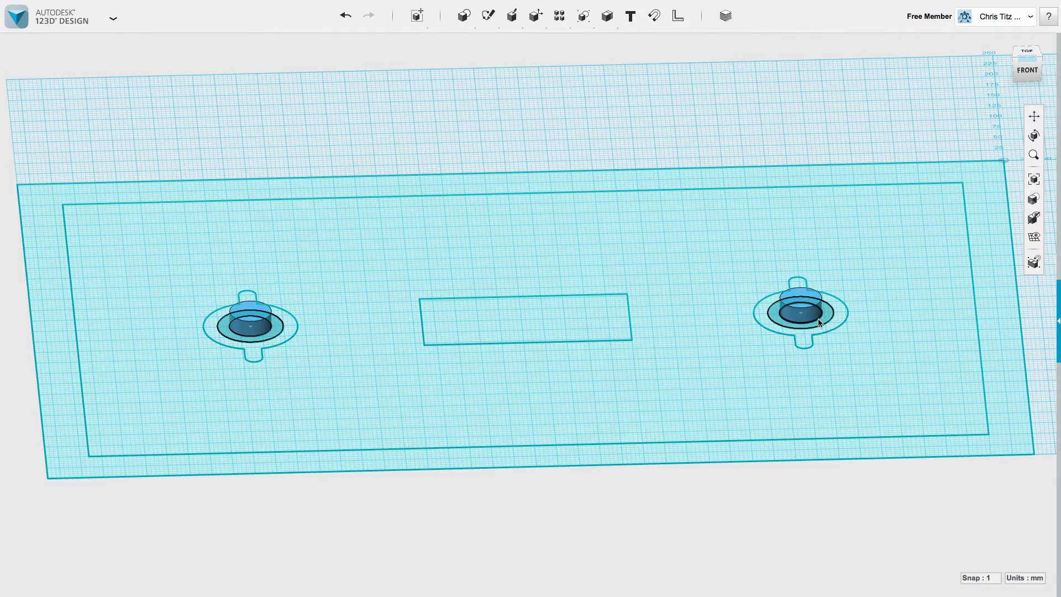
- Extrude the surrounding rings of the right and left bosses into lower steps
{"action": "left_click", "coordinate": [800, 312]}
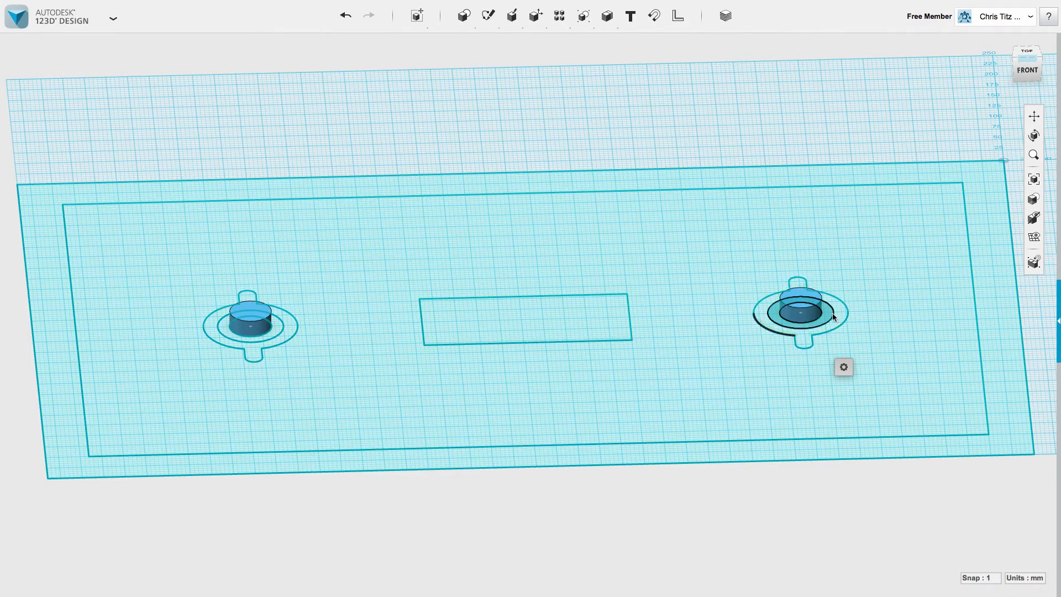
{"action": "left_click", "coordinate": [843, 367]}
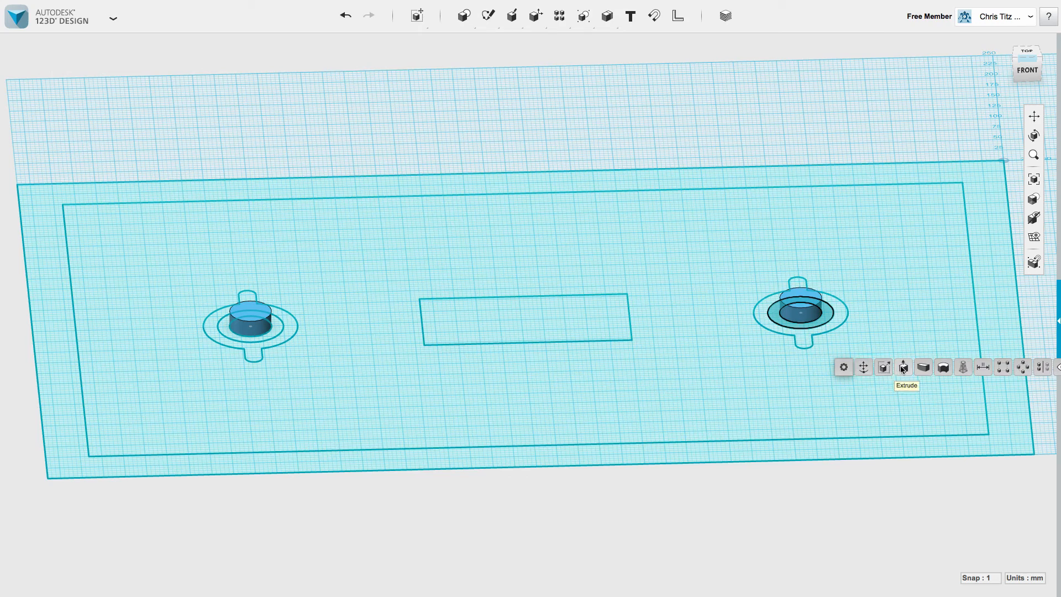
{"action": "left_click", "coordinate": [903, 367]}
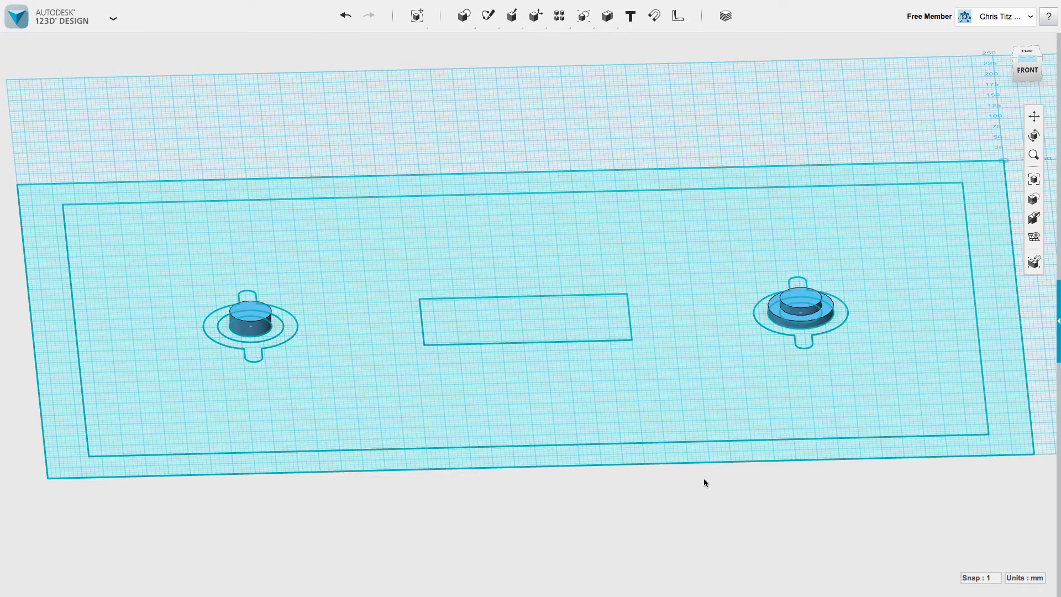
{"action": "left_click", "coordinate": [250, 325]}
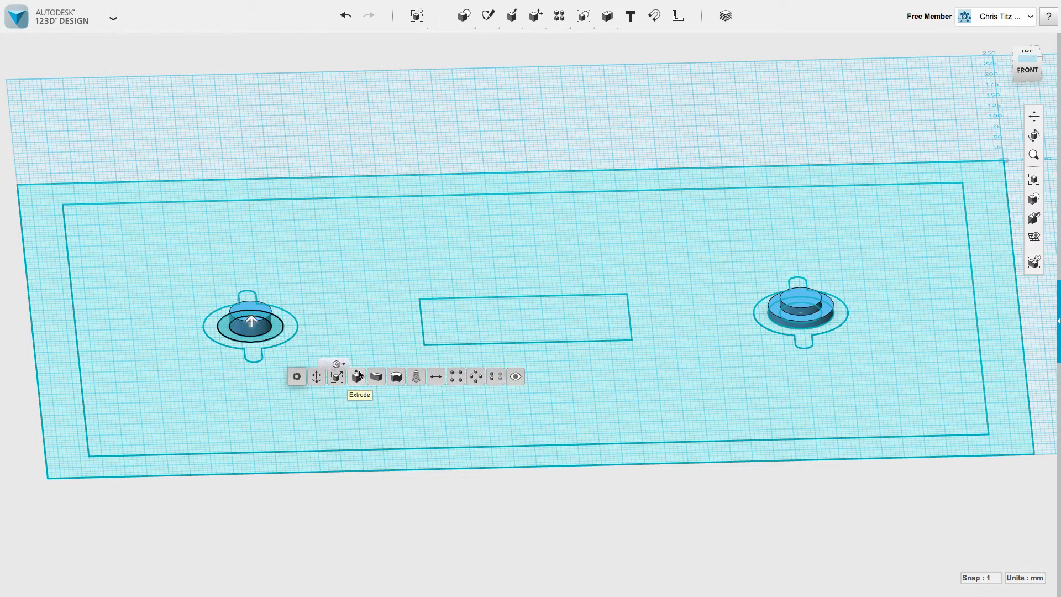
{"action": "left_click", "coordinate": [357, 376]}
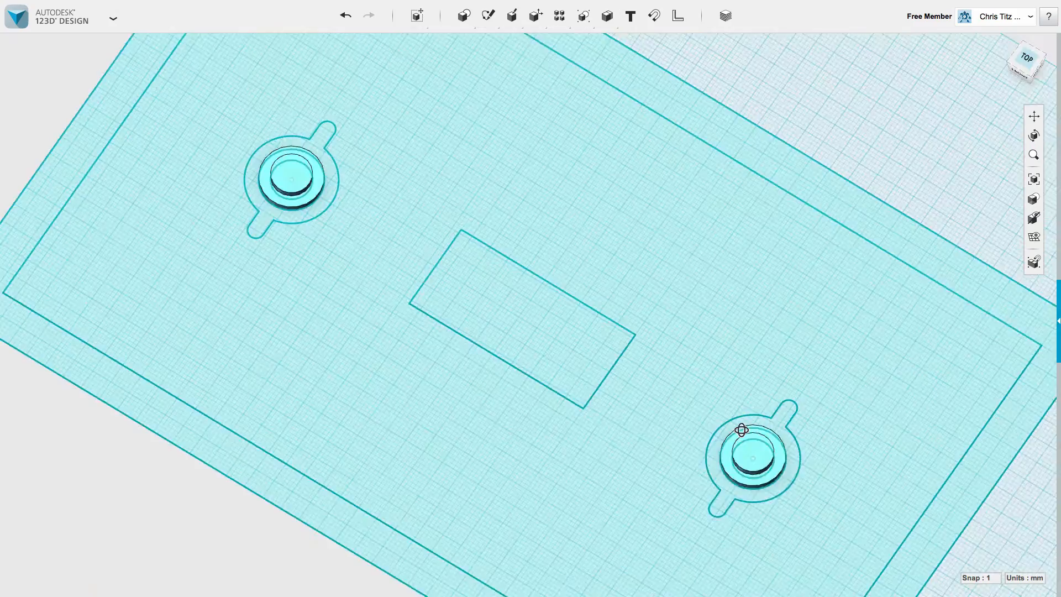
- Scale the whole cover plate solid uniformly by a factor of 0.1
{"action": "left_click", "coordinate": [1033, 217]}
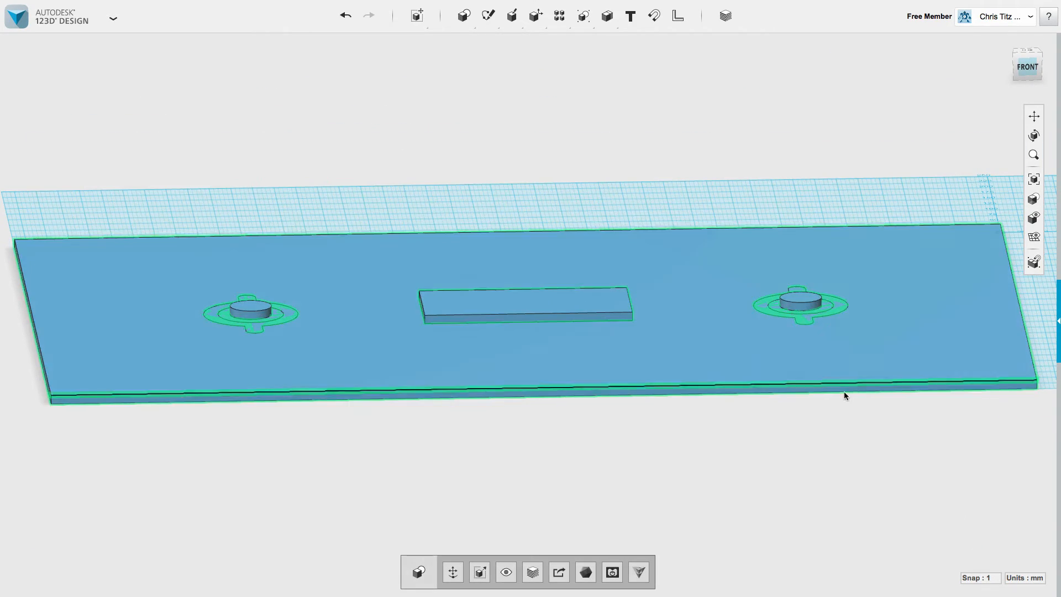
{"action": "mouse_move", "coordinate": [480, 571]}
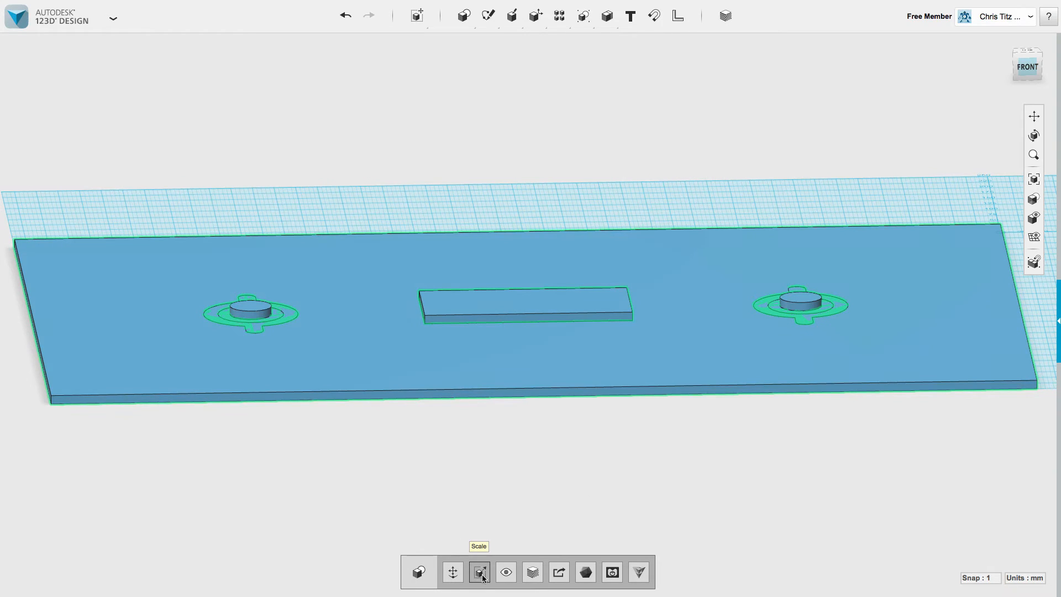
{"action": "left_click", "coordinate": [481, 571]}
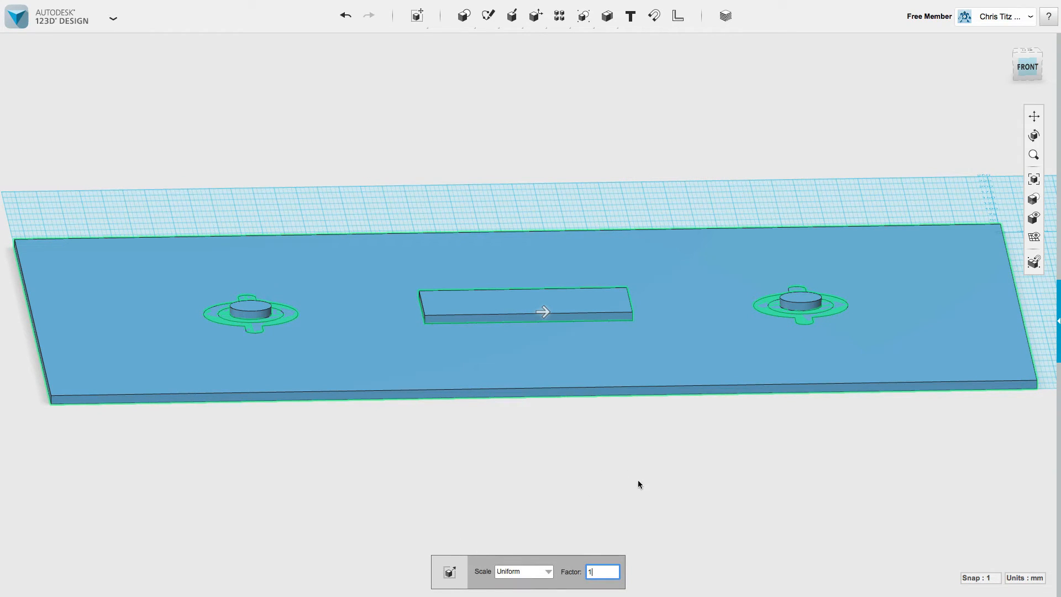
{"action": "type", "text": "0.1"}
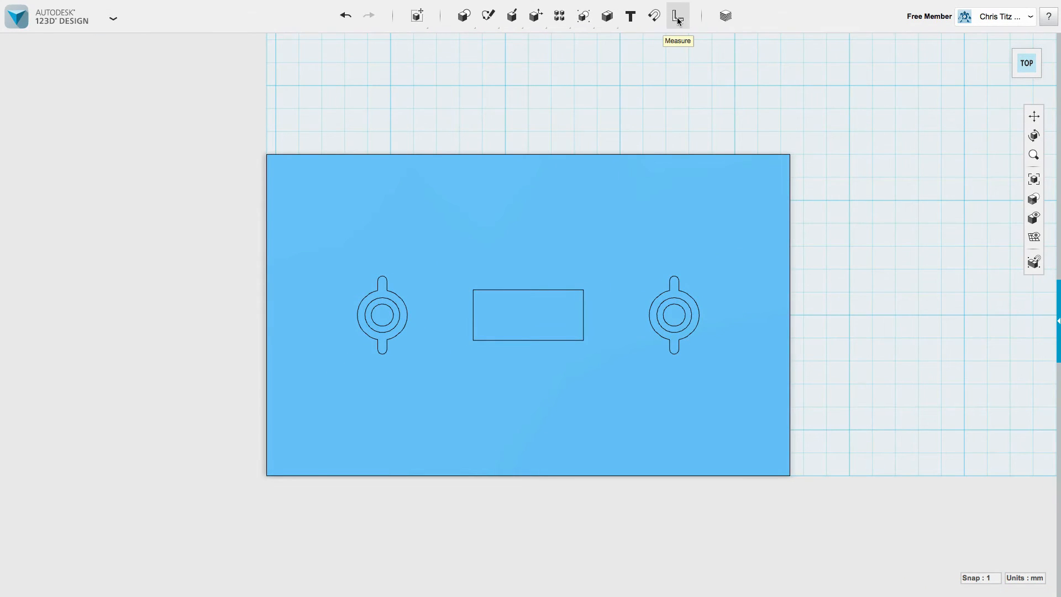
{"action": "left_click", "coordinate": [677, 16]}
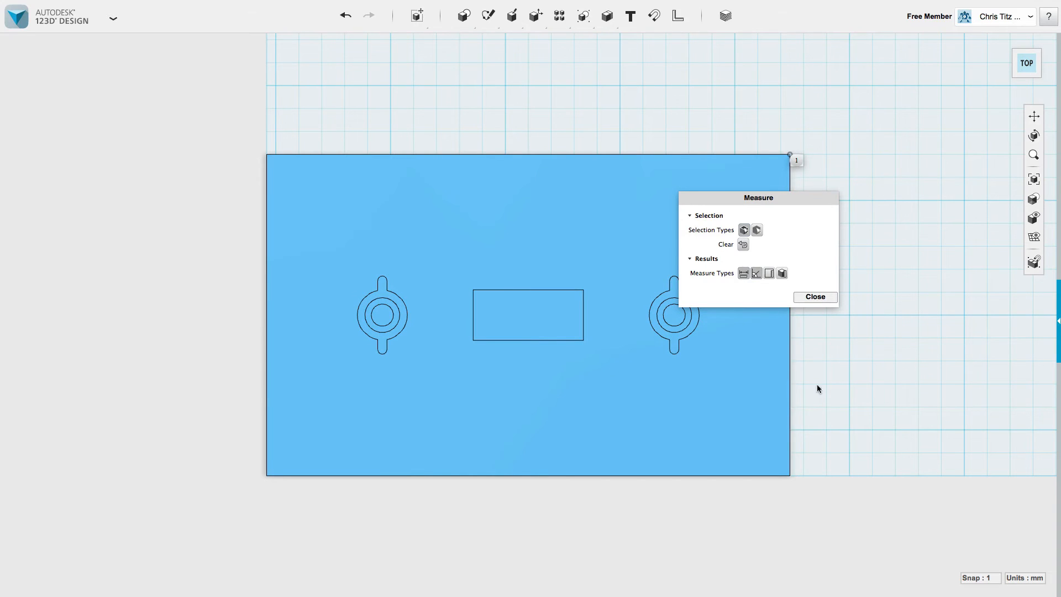
{"action": "left_click", "coordinate": [789, 472]}
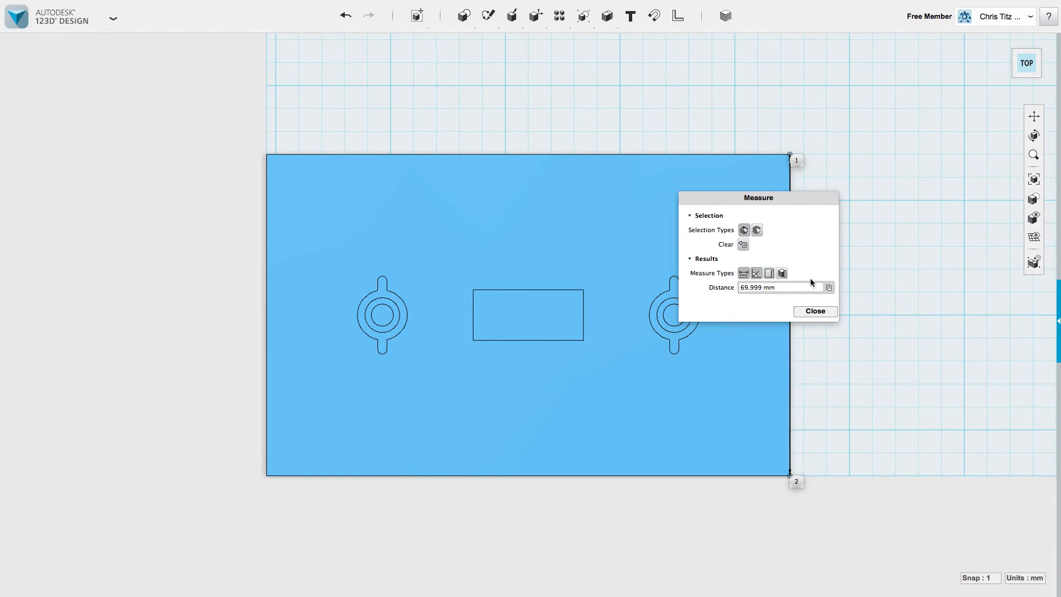
{"action": "mouse_move", "coordinate": [806, 335]}
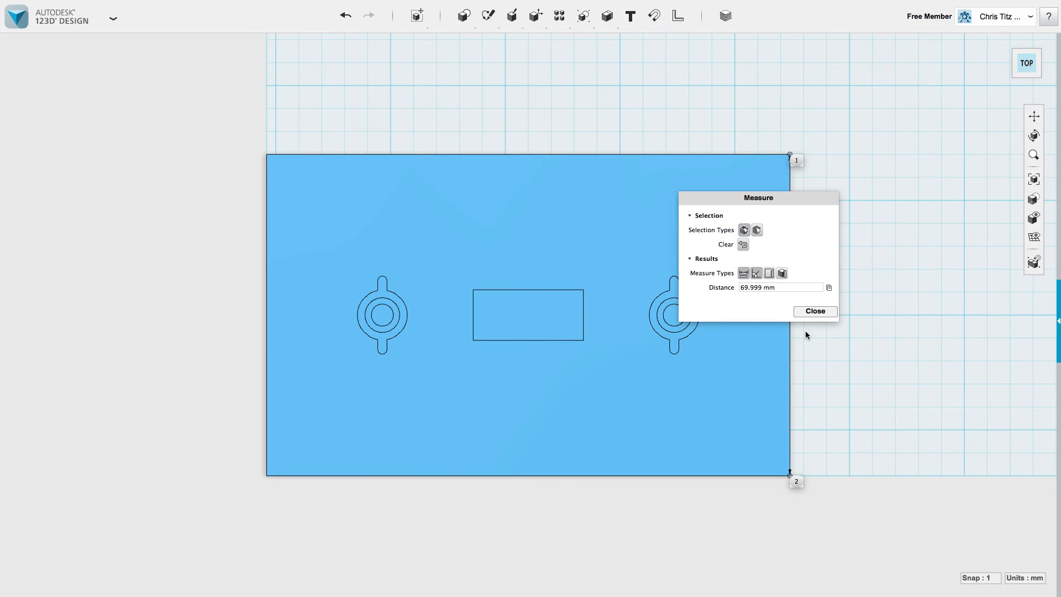
{"action": "left_click", "coordinate": [814, 310]}
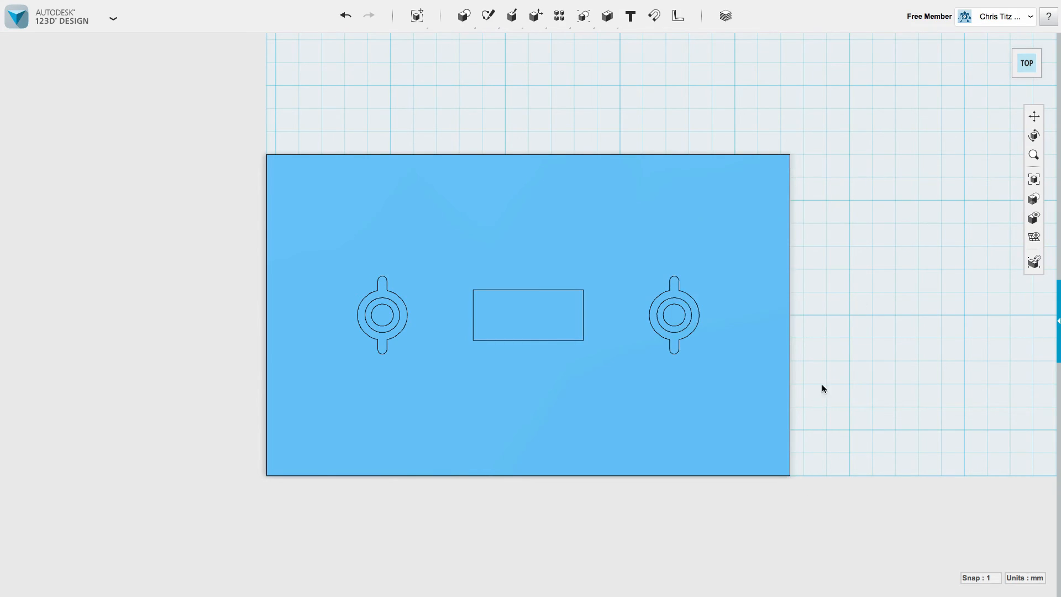